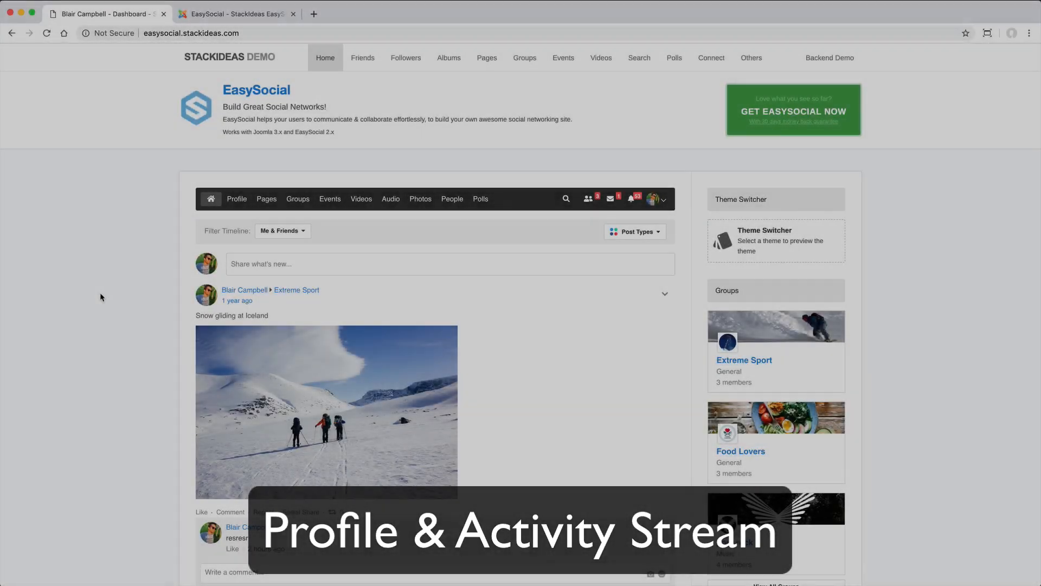
# Review the profile settings and set who can see the relationship status
pyautogui.click(236, 198)
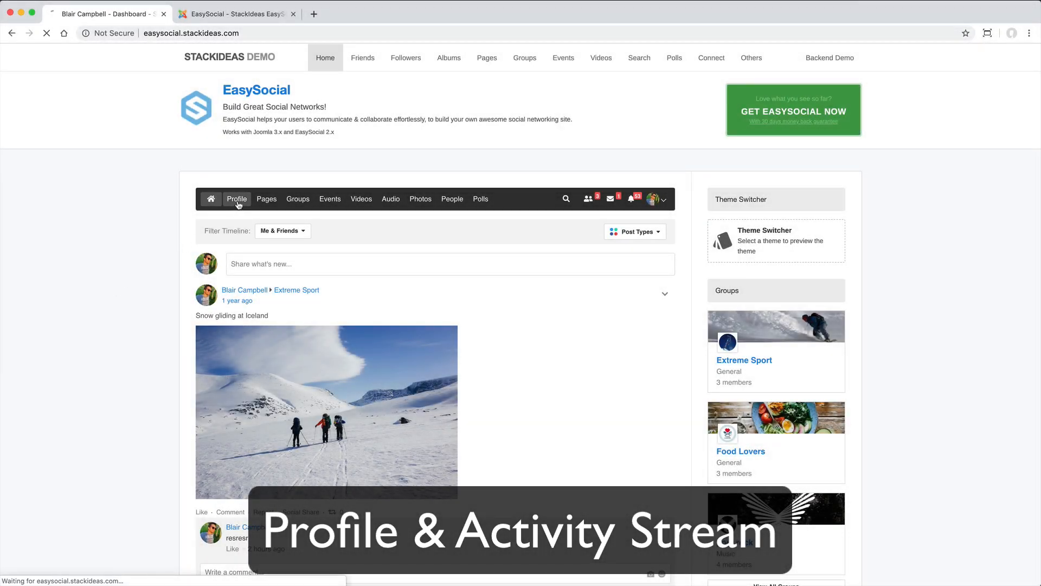
pyautogui.click(236, 198)
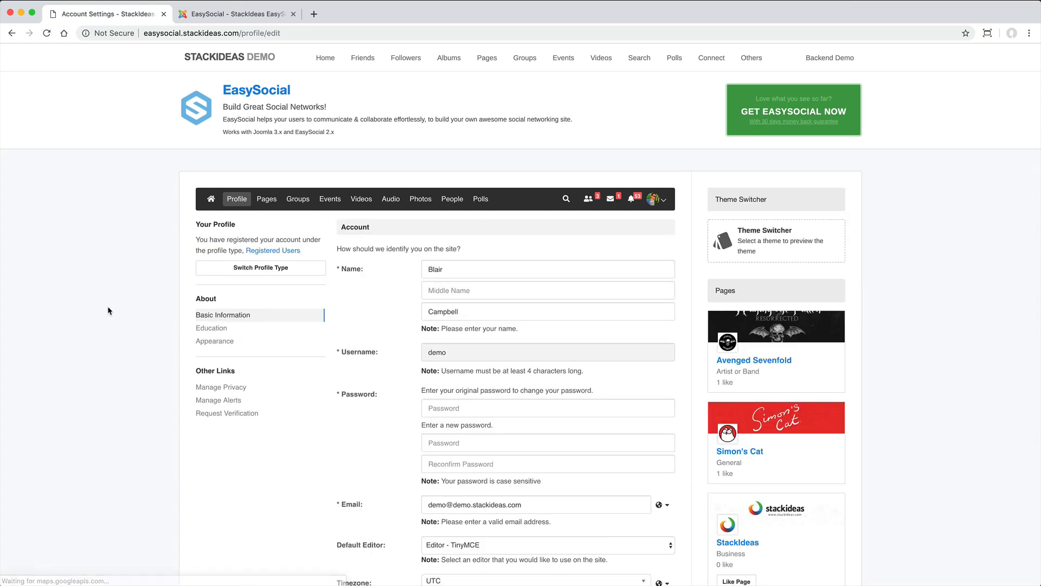
pyautogui.scroll(-3)
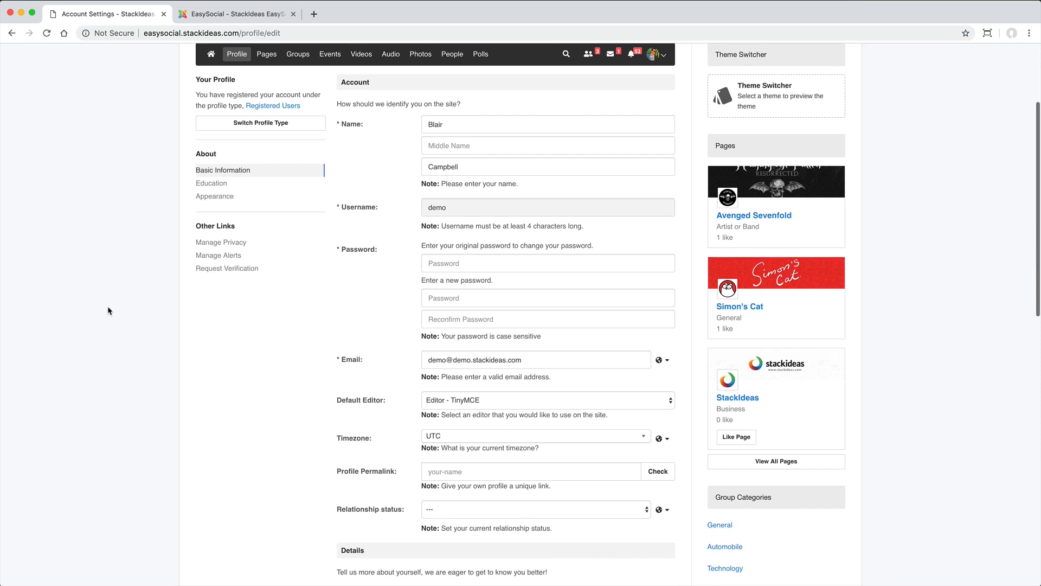
pyautogui.scroll(-3)
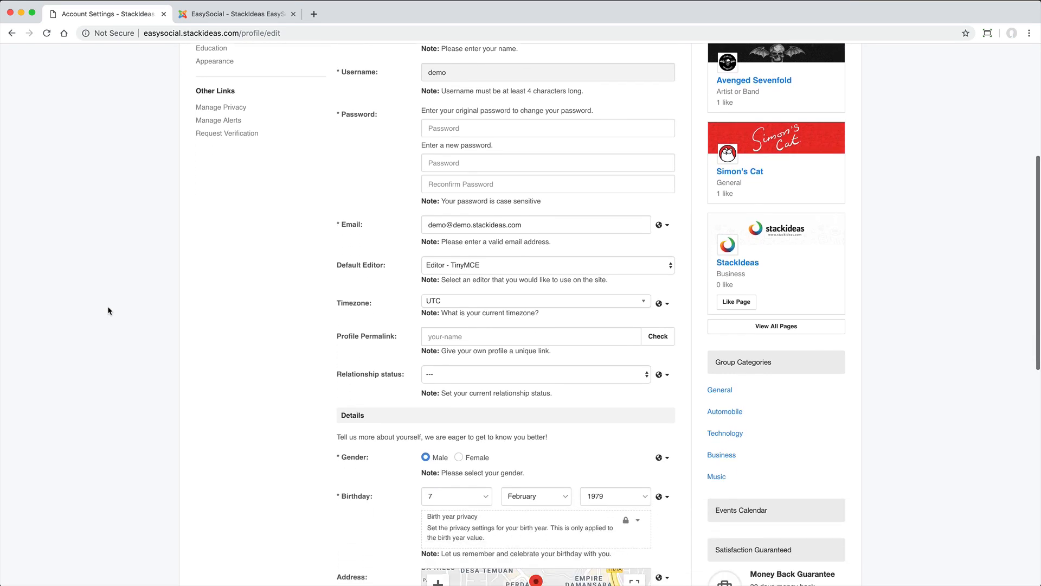
pyautogui.scroll(-3)
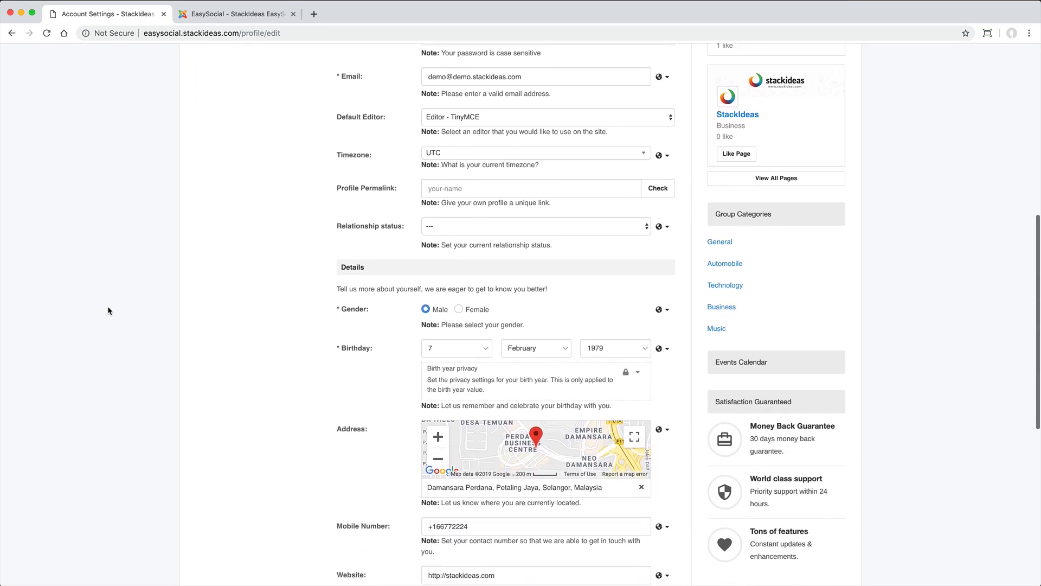
pyautogui.scroll(-3)
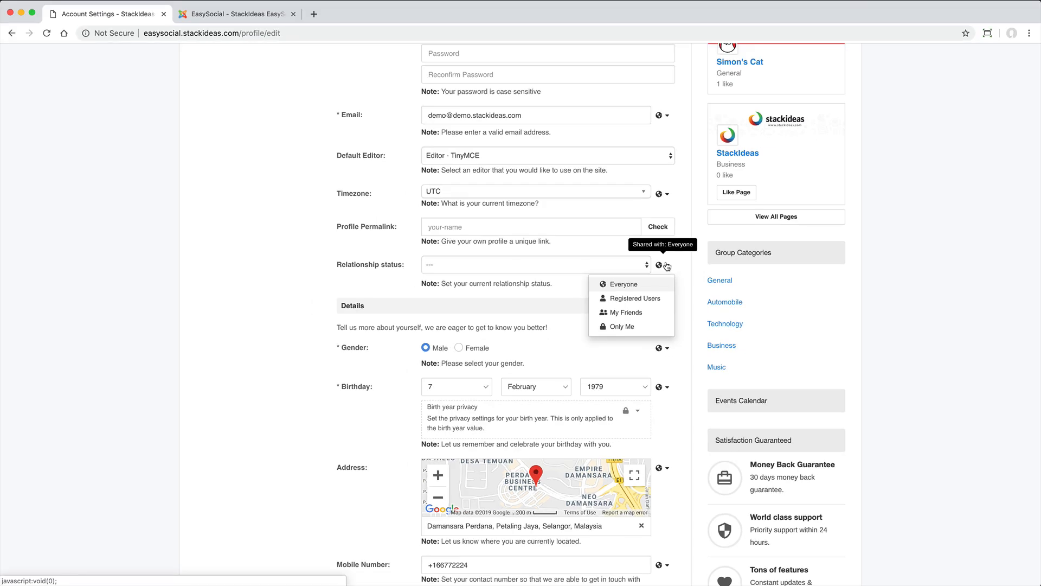
pyautogui.click(203, 235)
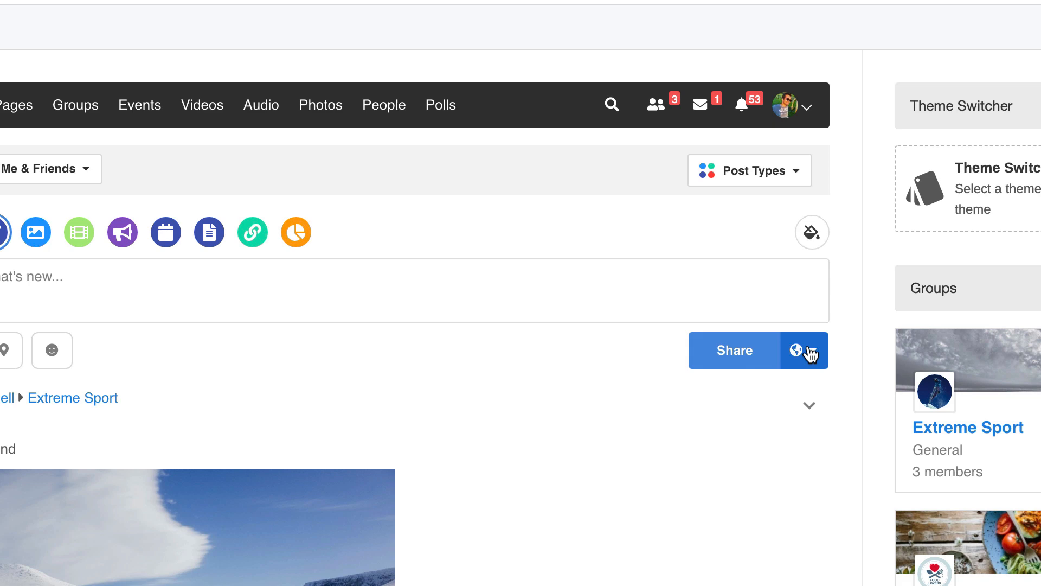
pyautogui.click(804, 351)
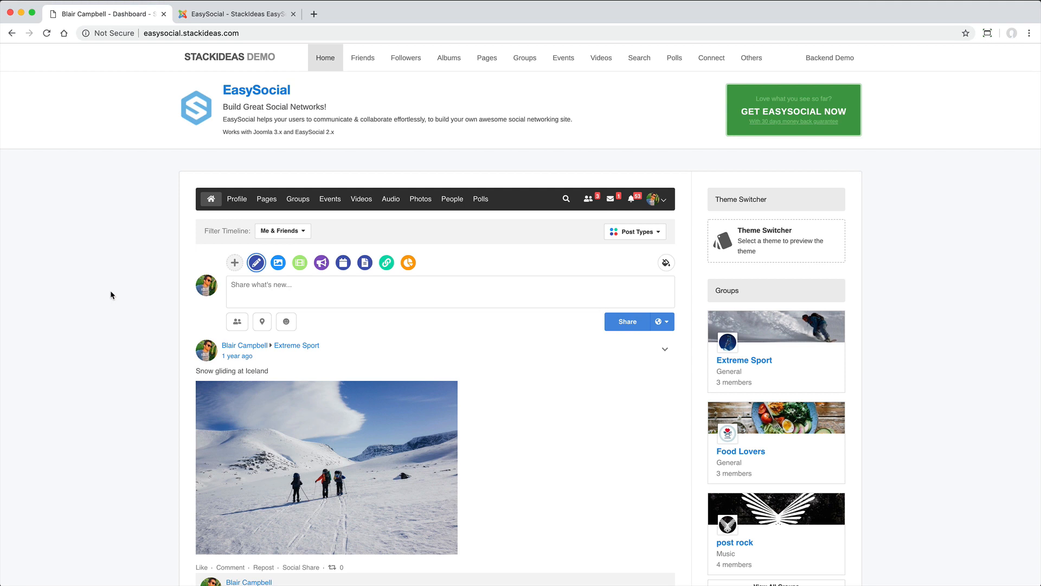
# Keep the timeline filter on Me & Friends
pyautogui.scroll(-3)
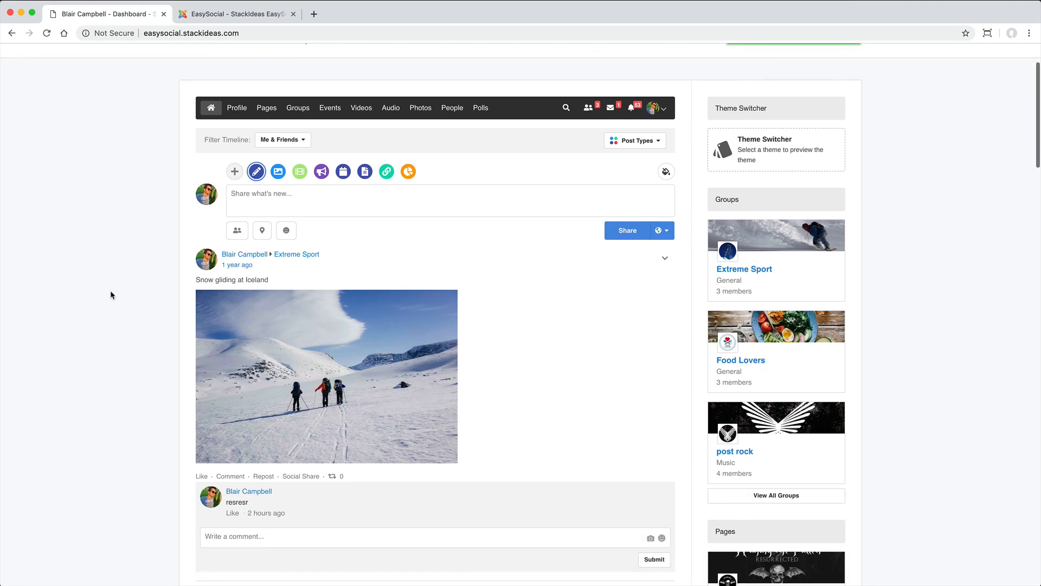
pyautogui.scroll(-3)
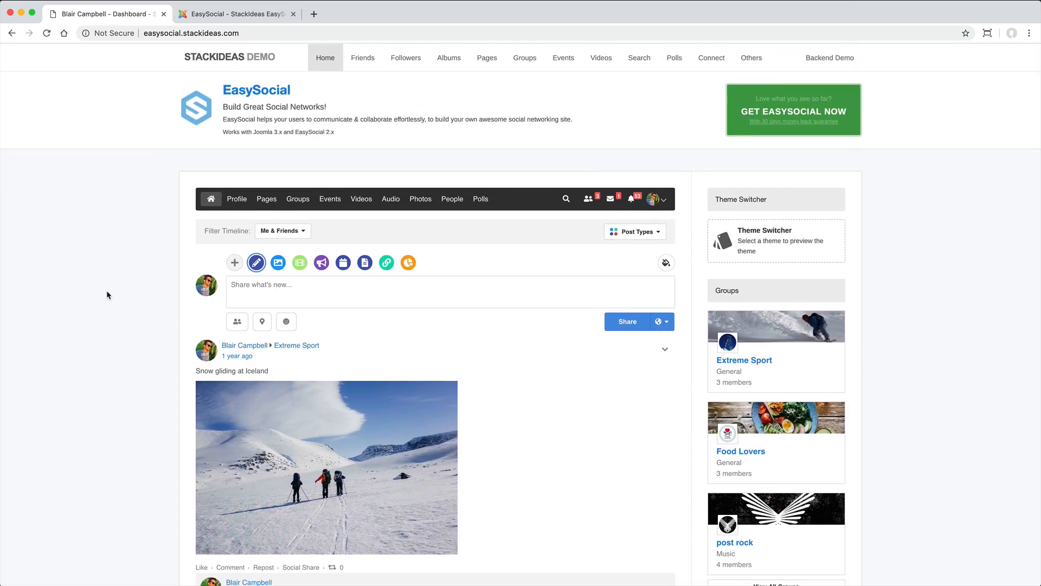
pyautogui.click(282, 230)
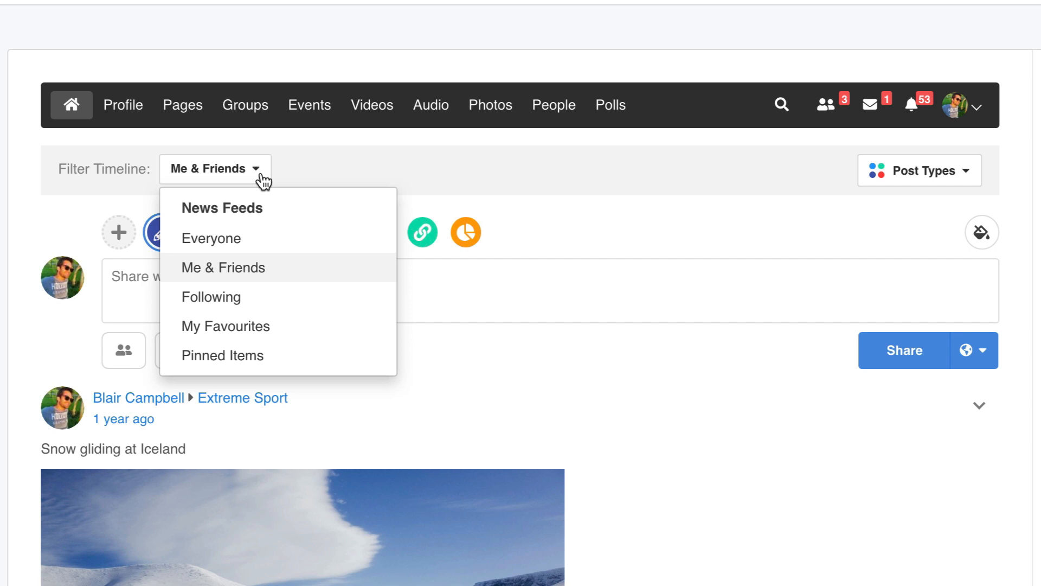
pyautogui.click(920, 170)
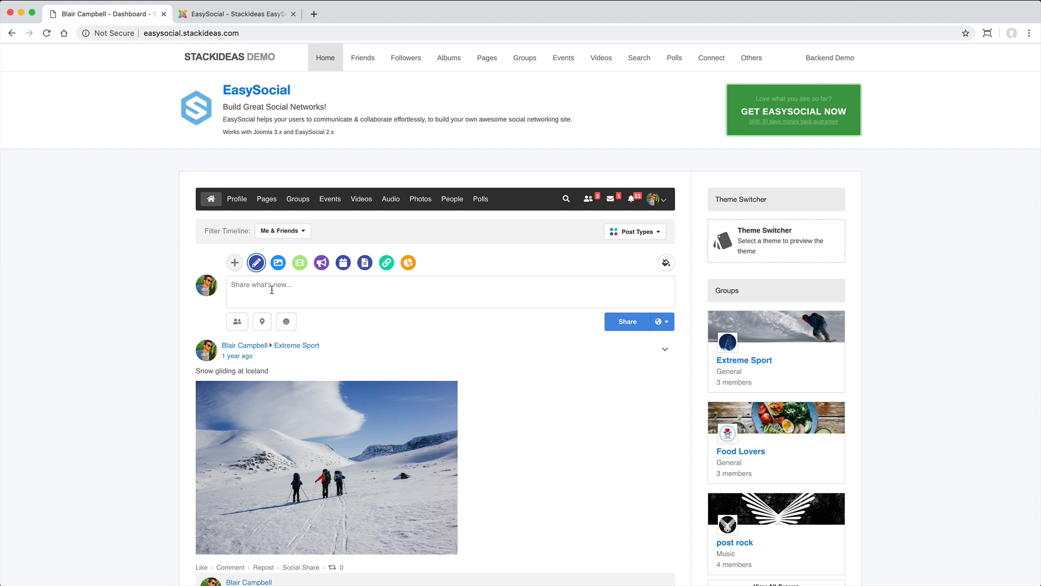
pyautogui.moveTo(279, 263)
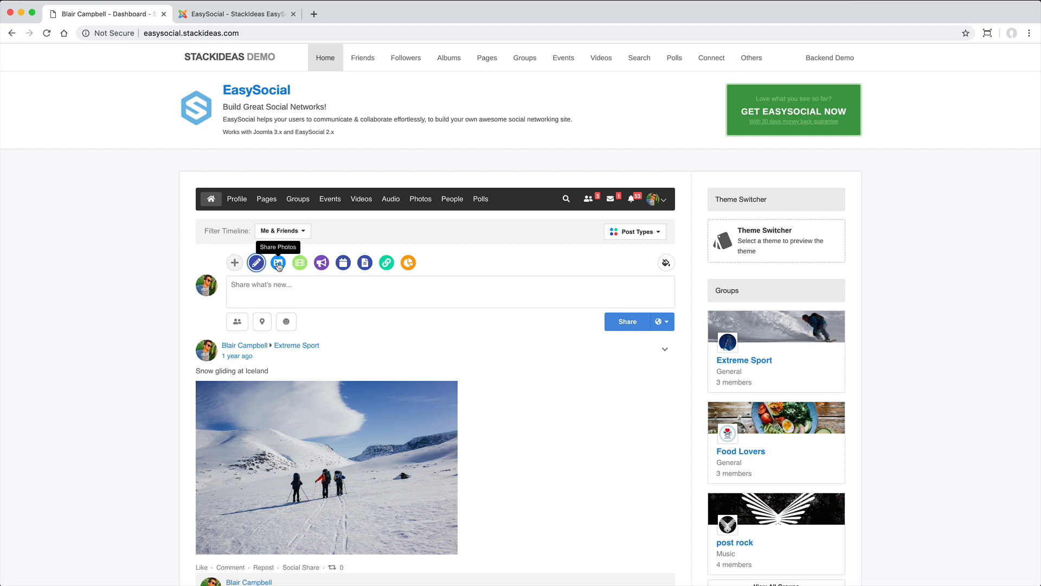
# Share exif_sample.jpg as a photo post visible to My Friends only
pyautogui.click(277, 263)
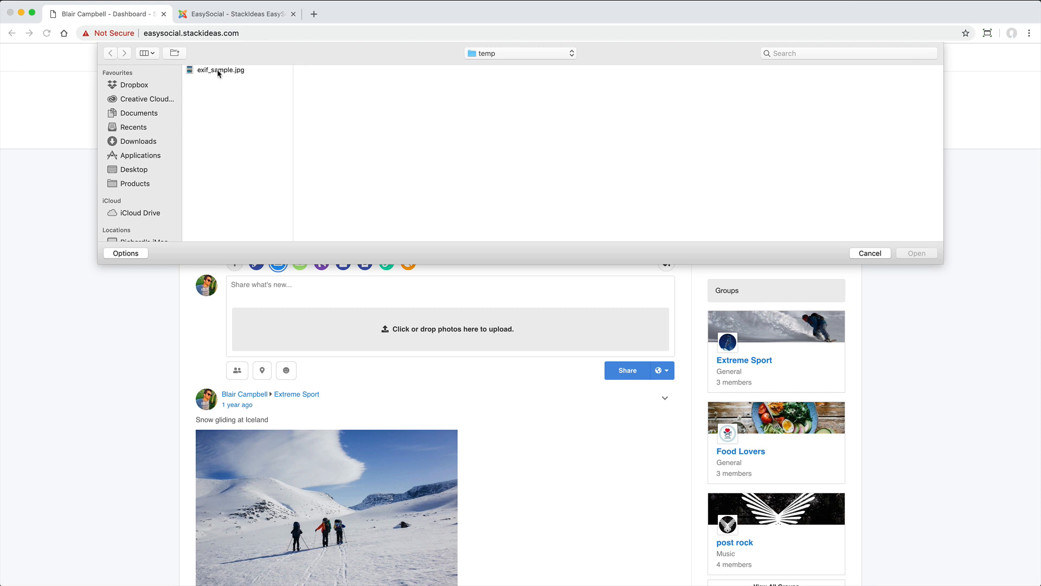
pyautogui.click(221, 69)
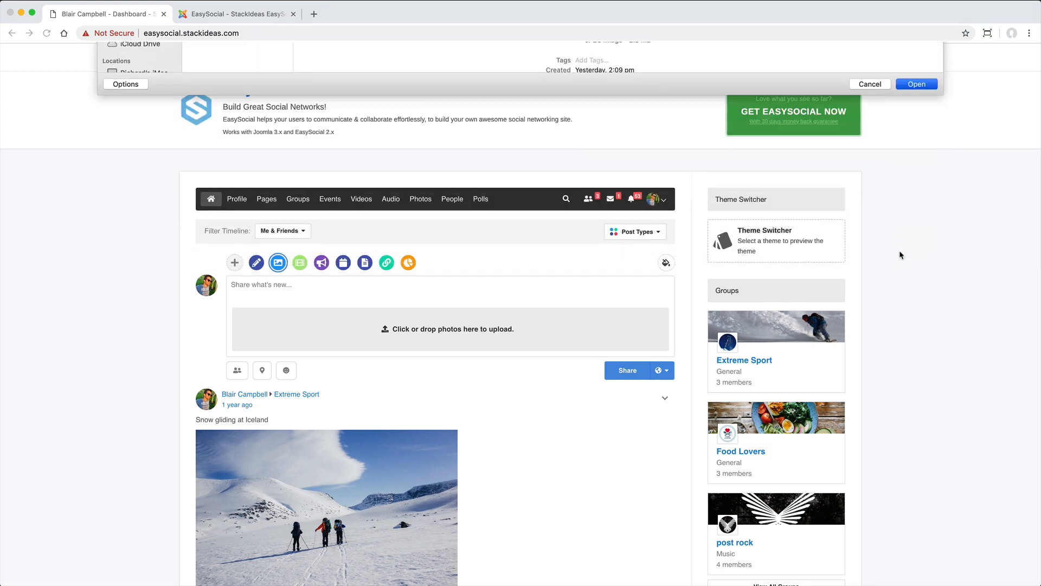
pyautogui.click(917, 84)
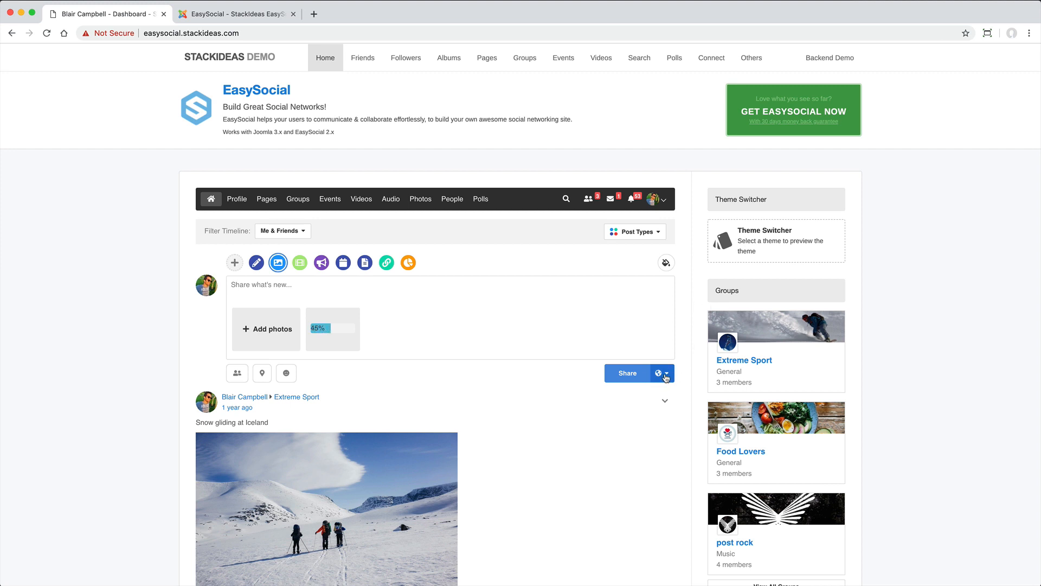
pyautogui.click(663, 372)
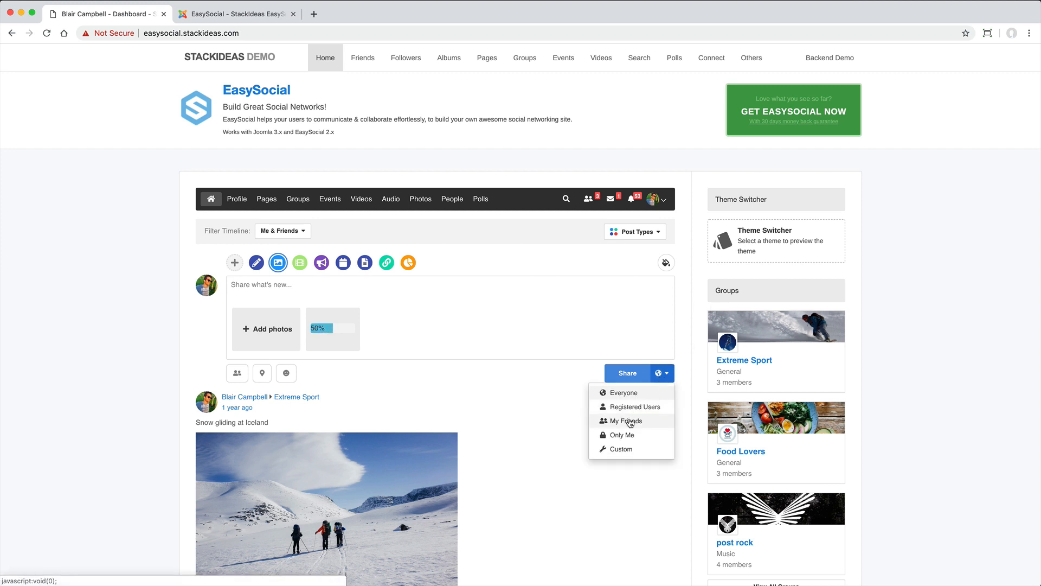
pyautogui.click(622, 421)
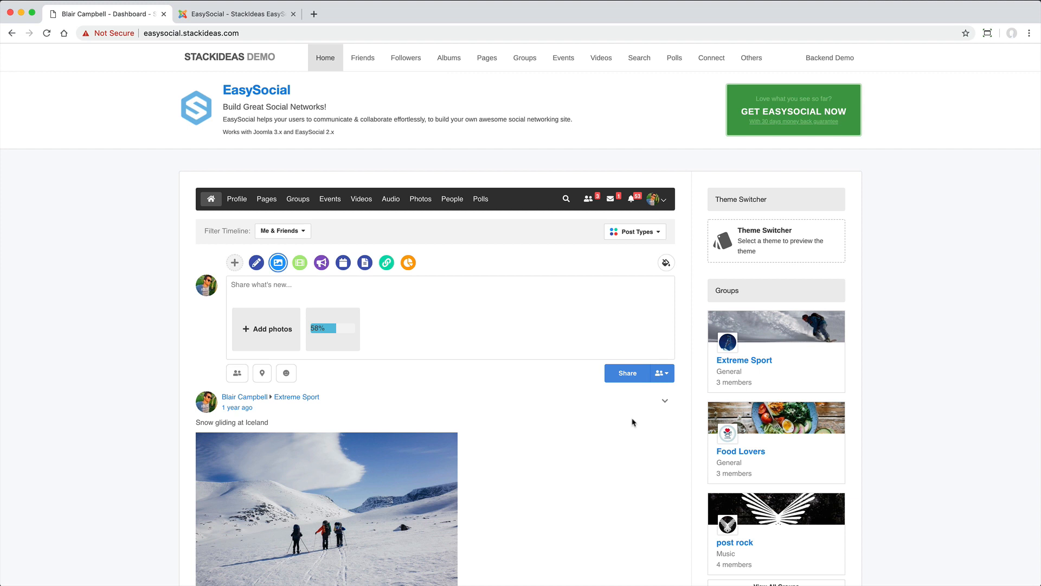
pyautogui.click(626, 372)
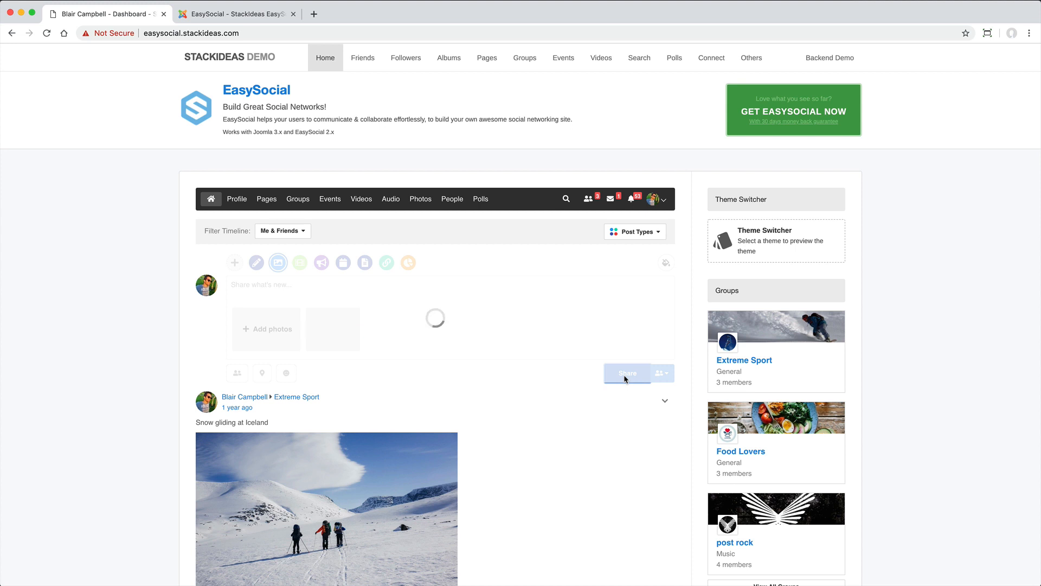
pyautogui.click(625, 372)
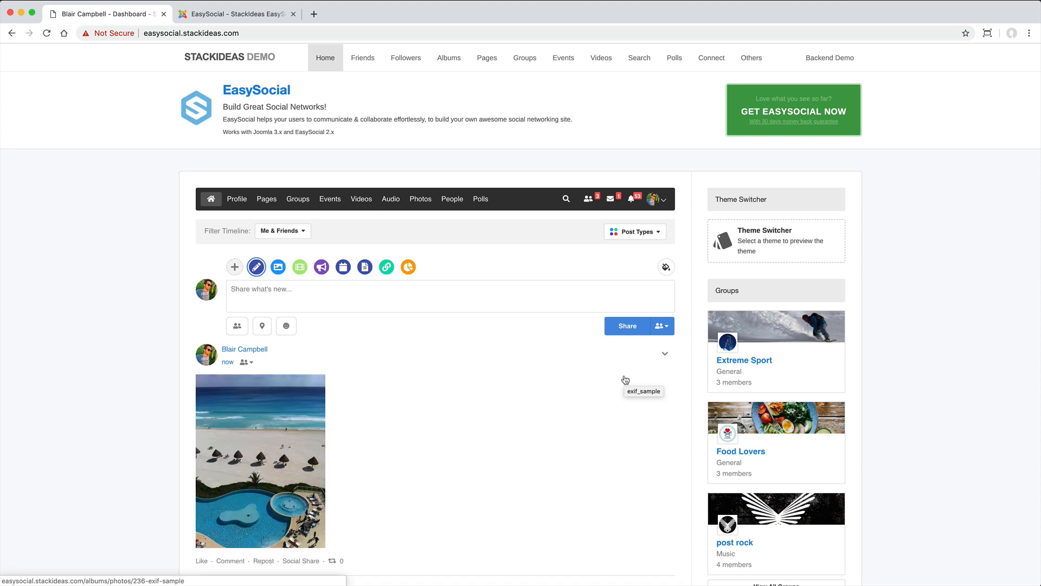
# View the posted beach photo full size, then close the viewer
pyautogui.scroll(-3)
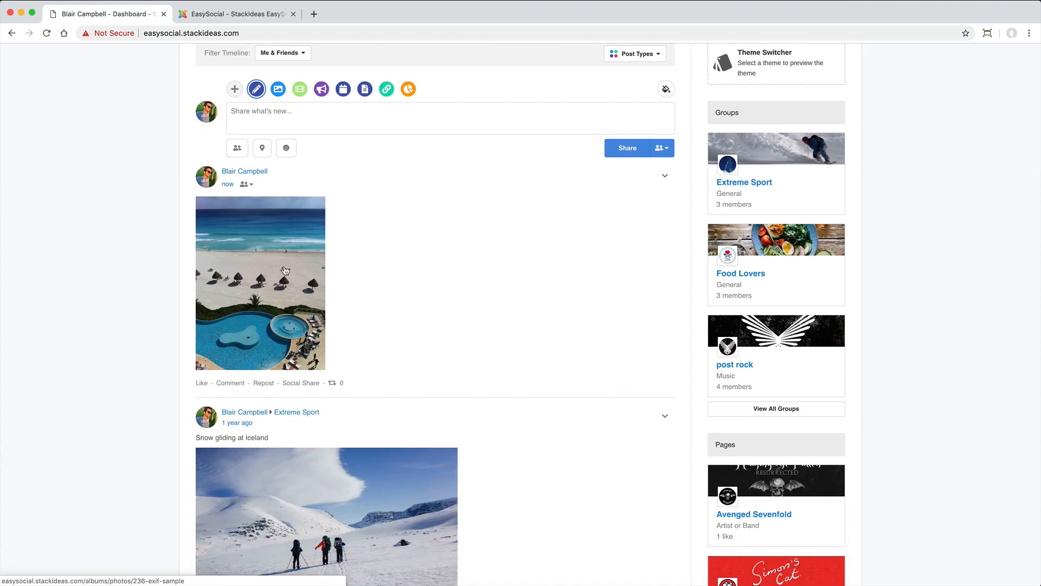
pyautogui.click(260, 283)
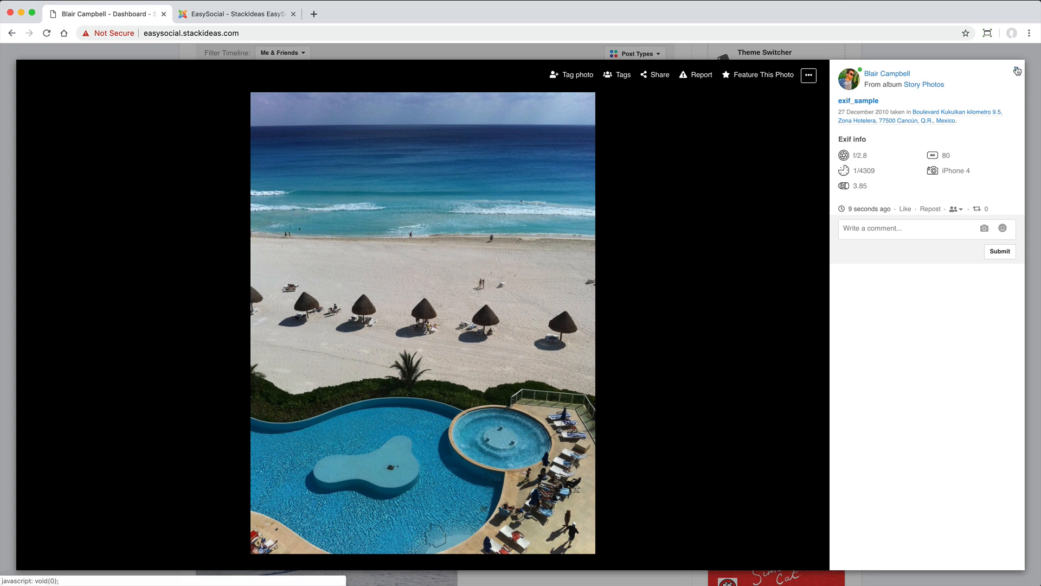
pyautogui.click(1016, 72)
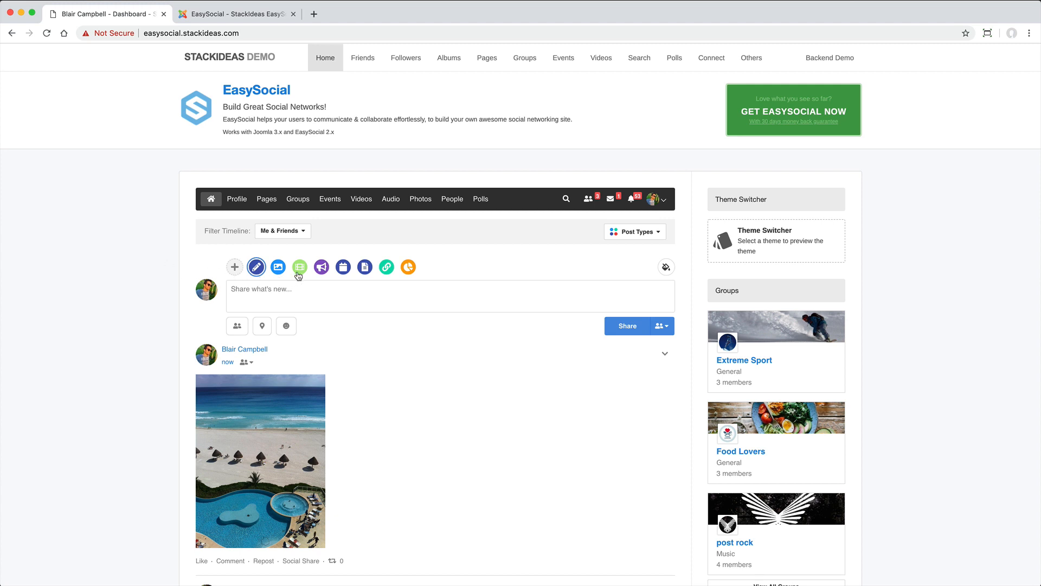
pyautogui.click(300, 267)
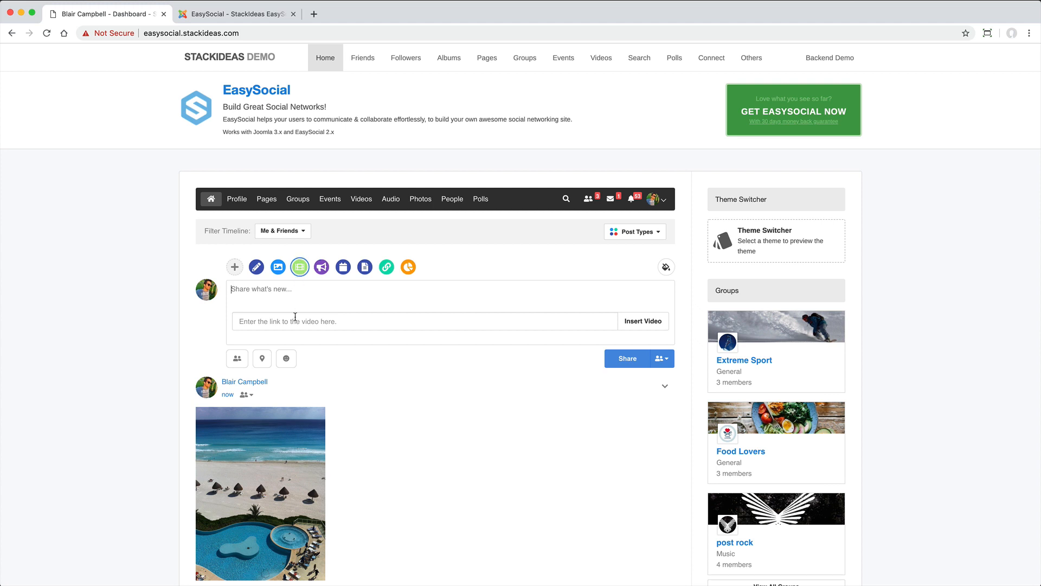
pyautogui.write('https://www.youtube.com/watch?v=YE7VzlLtp-4')
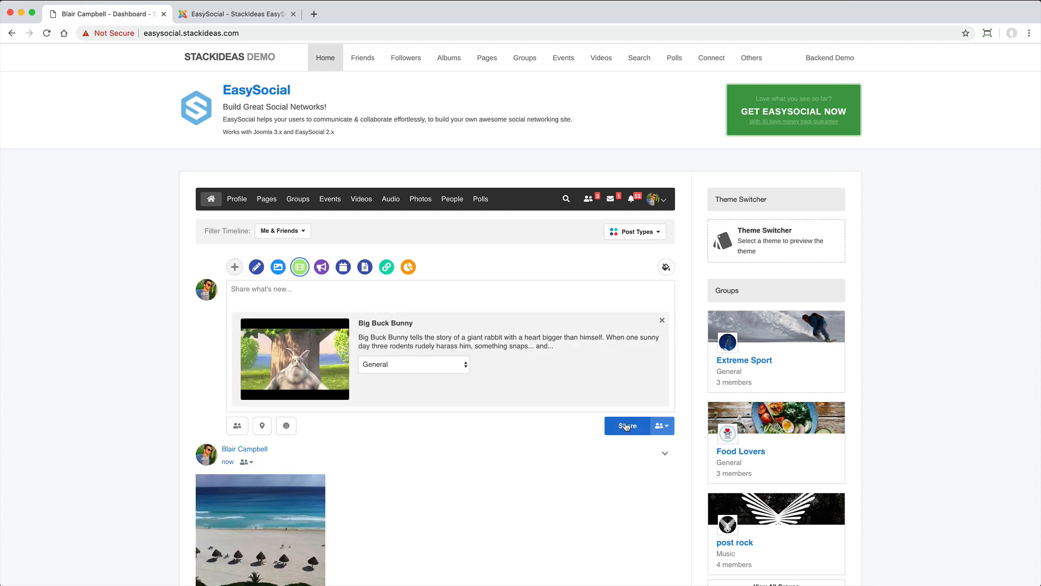
pyautogui.click(626, 425)
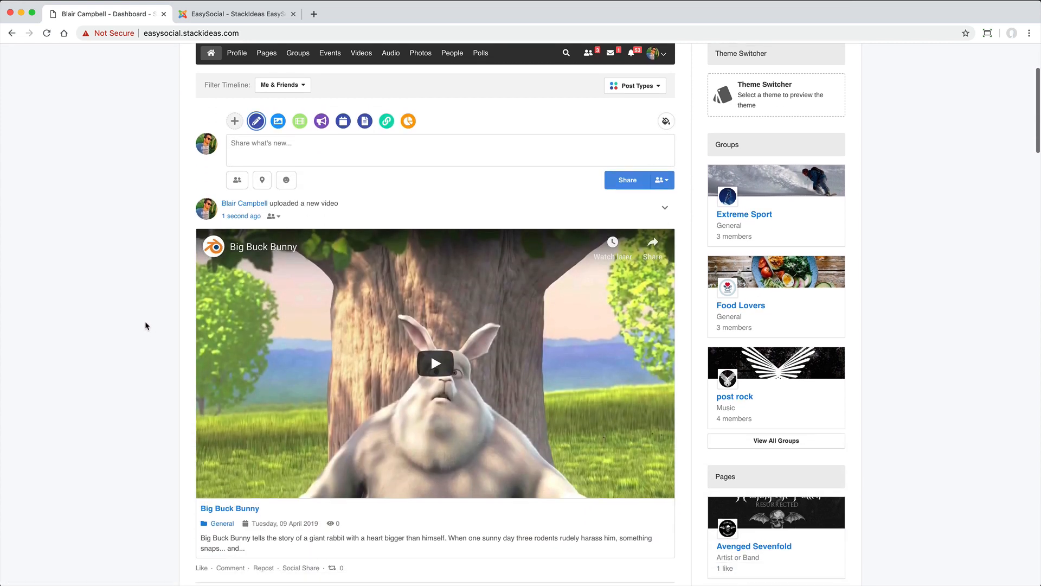
pyautogui.scroll(-3)
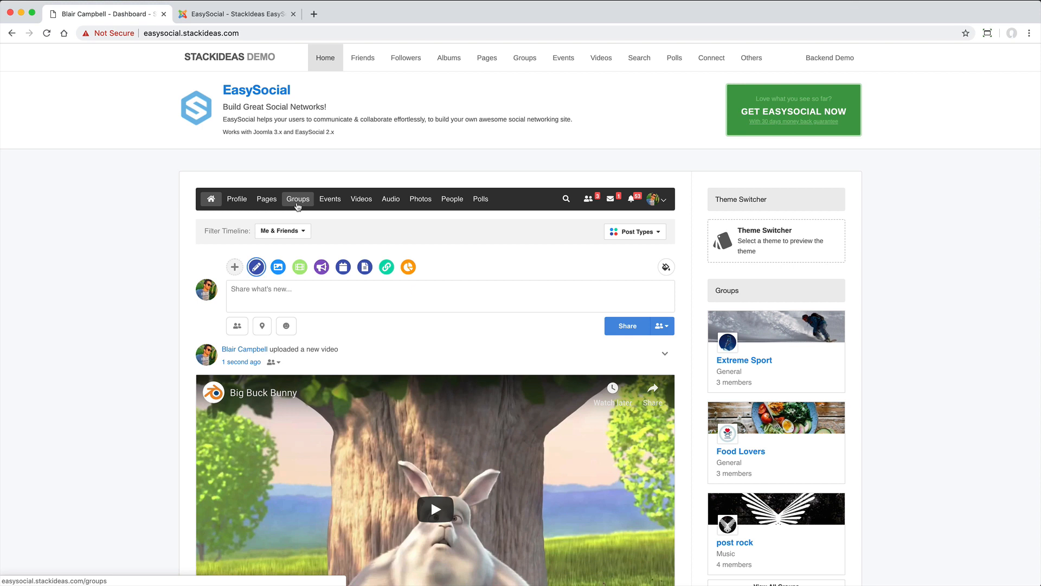
# Open the Groups directory and browse the StackIdeas Demo Group listing
pyautogui.click(298, 199)
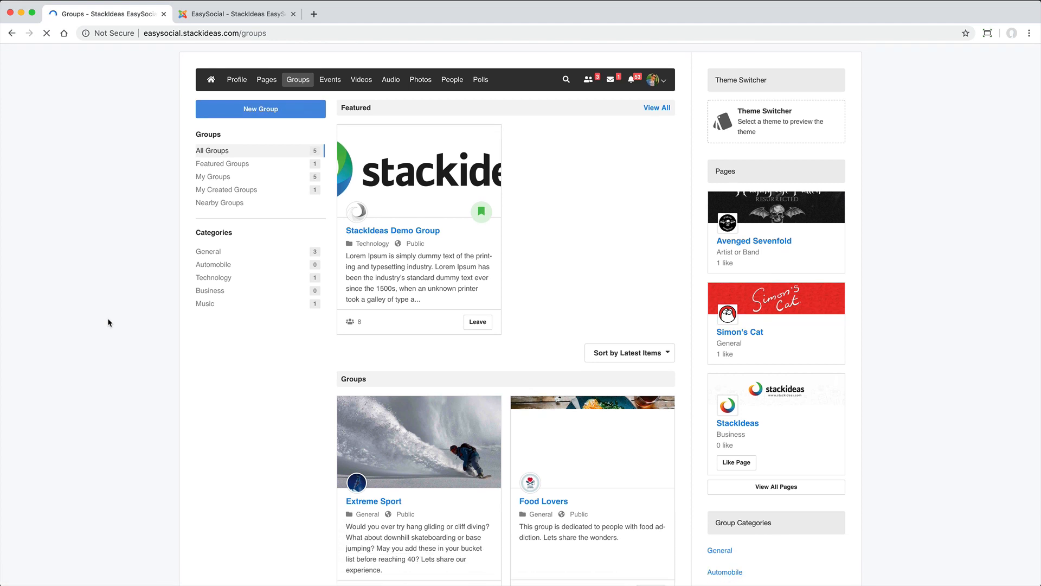
pyautogui.scroll(-3)
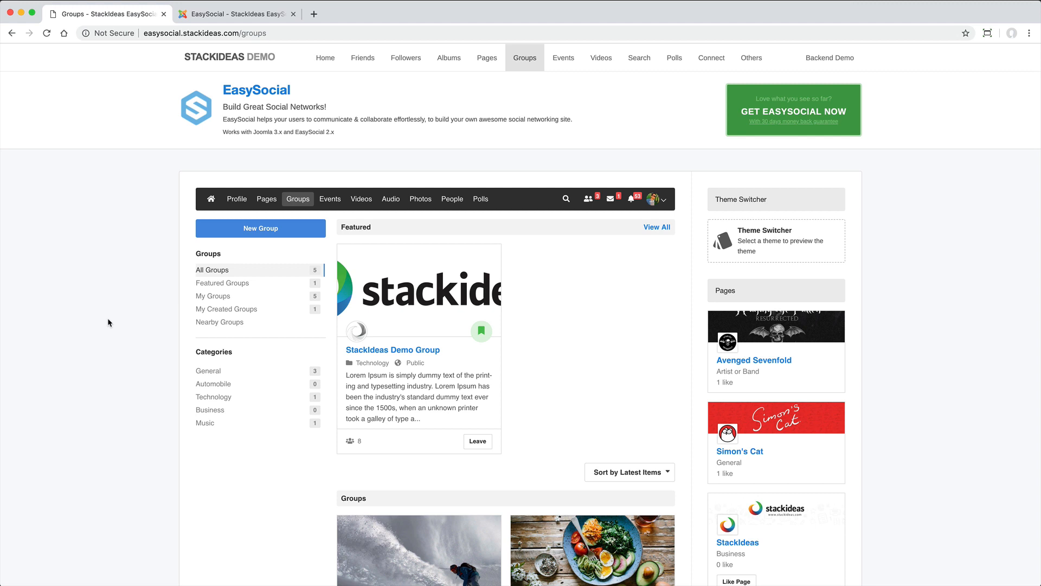
pyautogui.moveTo(224, 236)
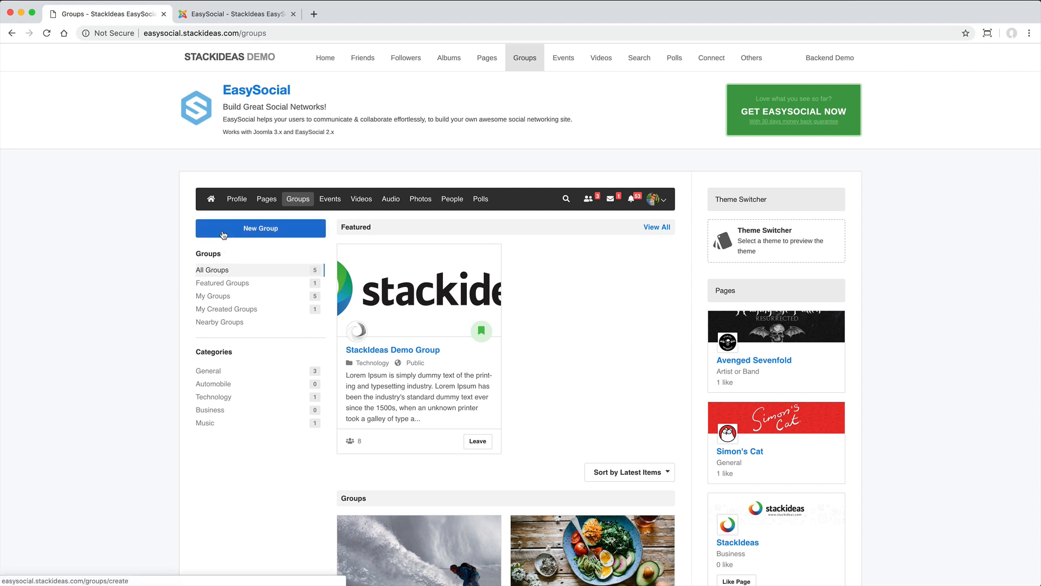
# Start a new group, pick a category and choose the invite-only group type
pyautogui.click(261, 227)
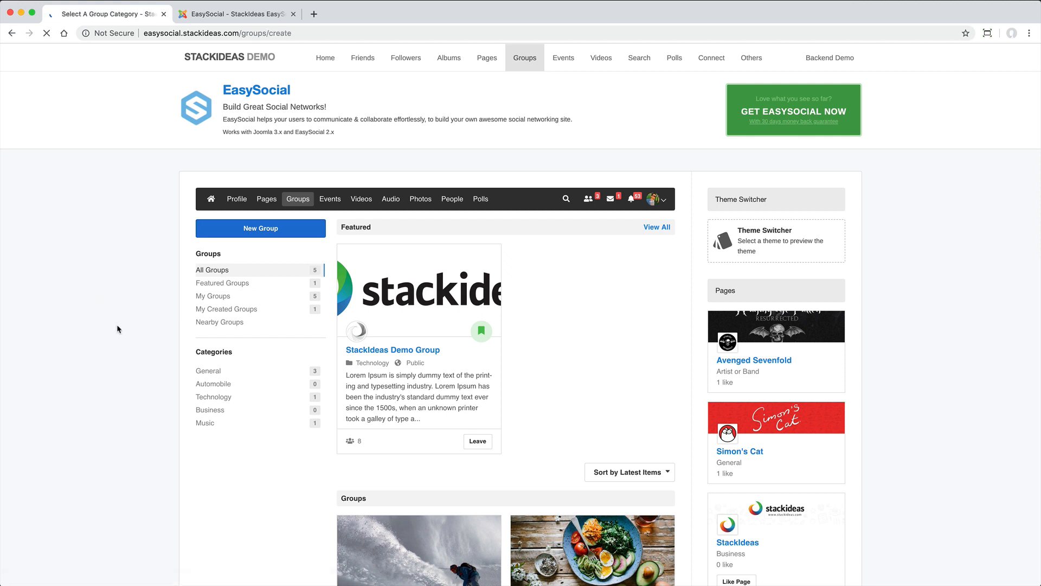
pyautogui.click(260, 228)
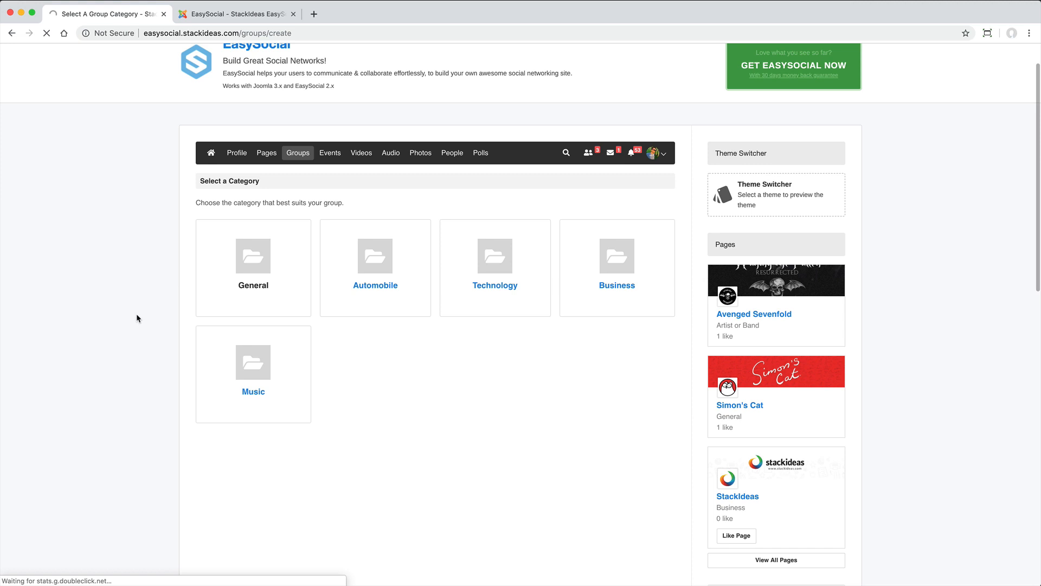
pyautogui.scroll(-3)
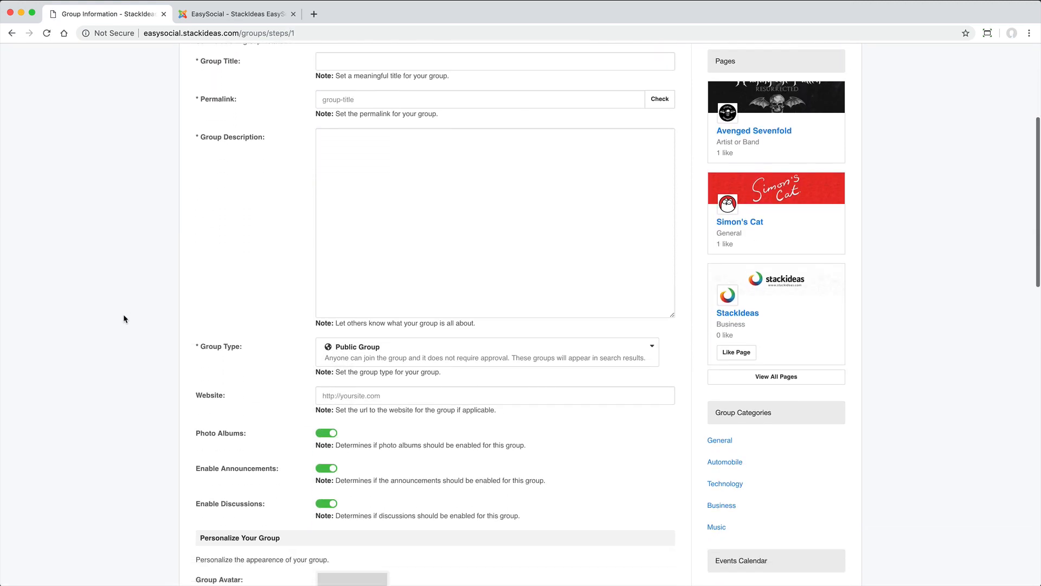
pyautogui.click(488, 352)
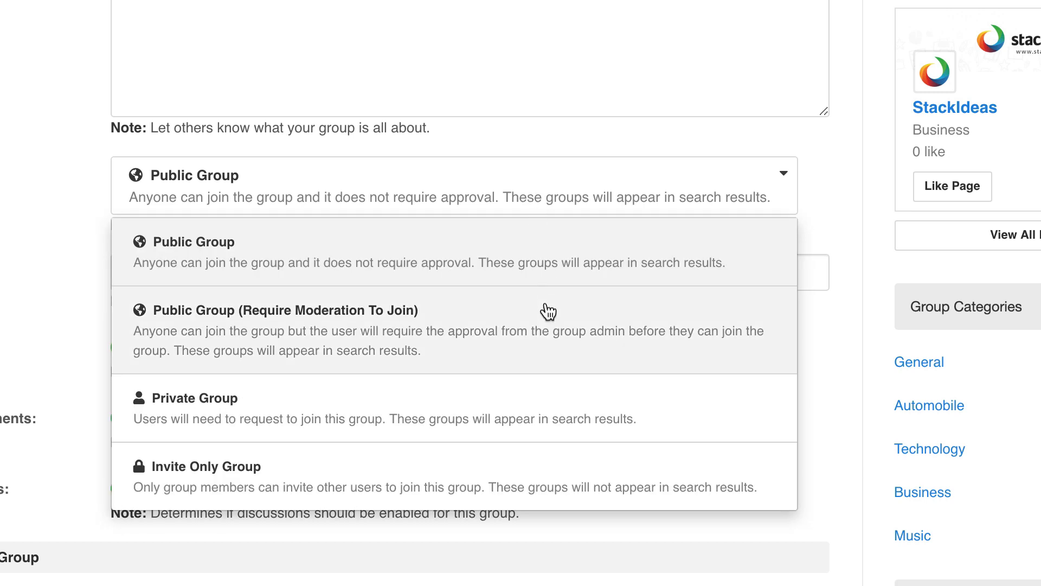
pyautogui.moveTo(560, 404)
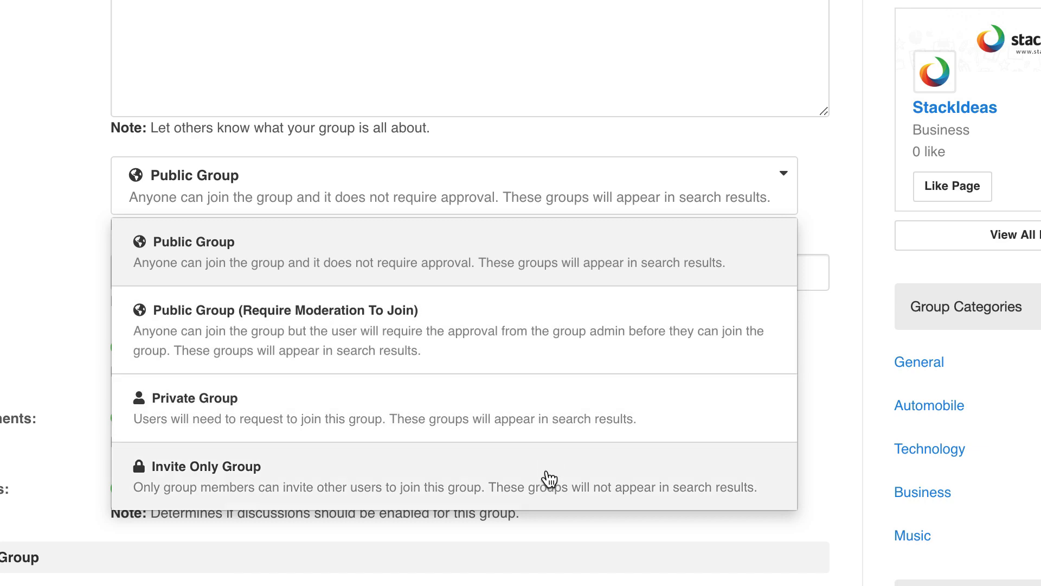
pyautogui.click(454, 252)
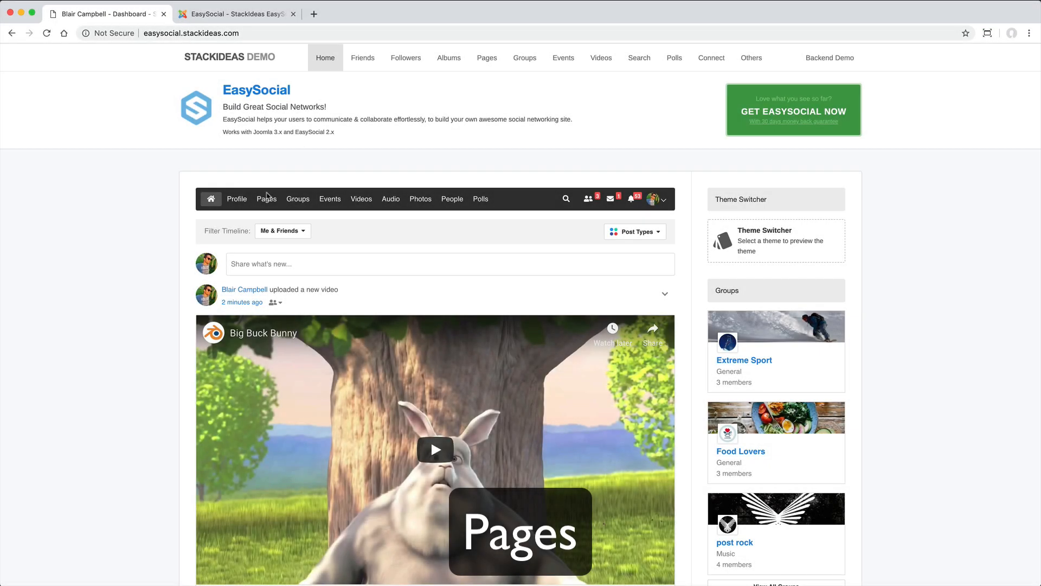
# Open the Pages directory and go into the Simon's Cat page
pyautogui.click(265, 198)
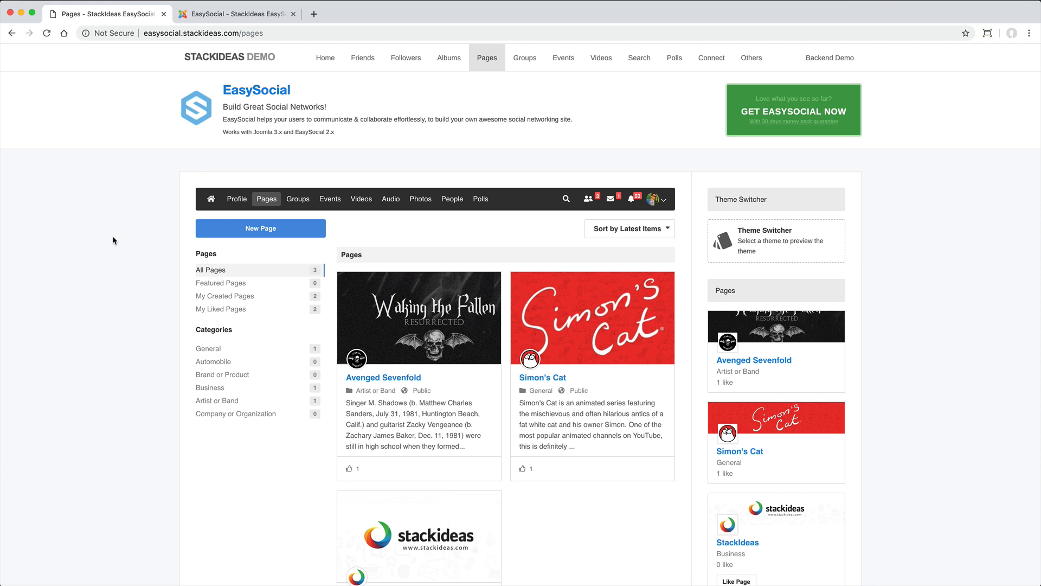
pyautogui.scroll(-3)
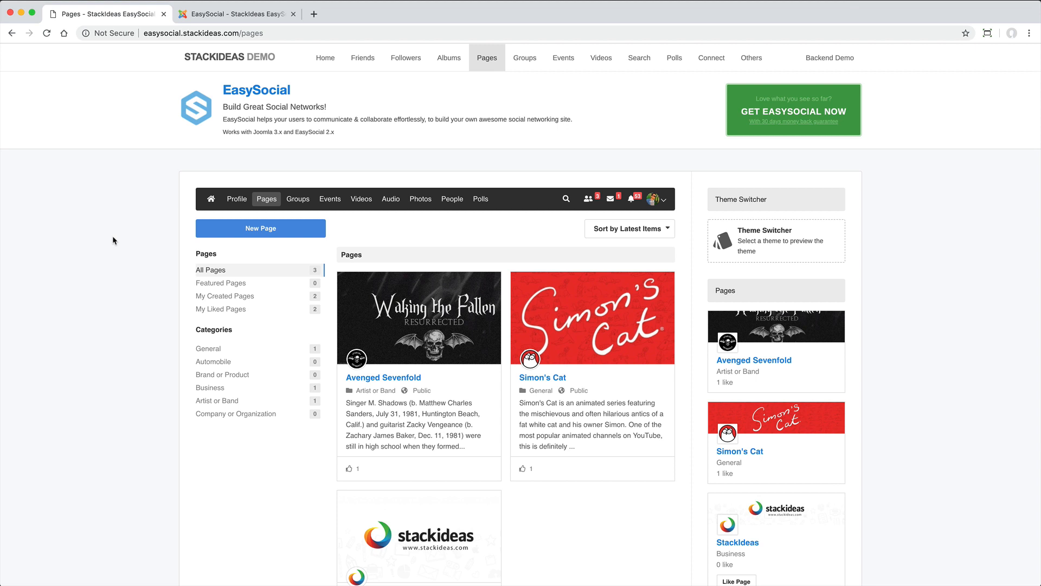
pyautogui.click(543, 378)
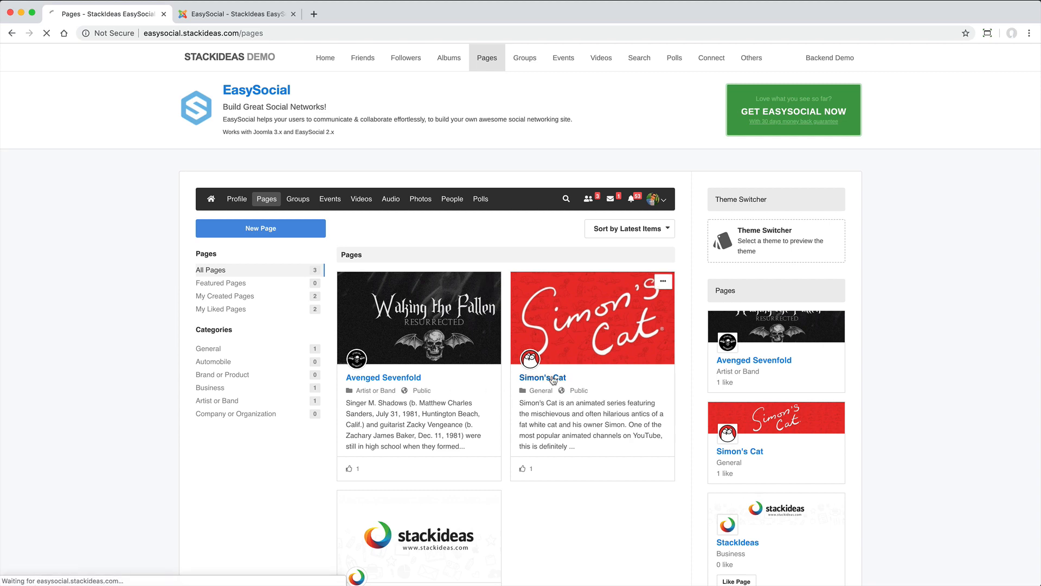
pyautogui.click(542, 377)
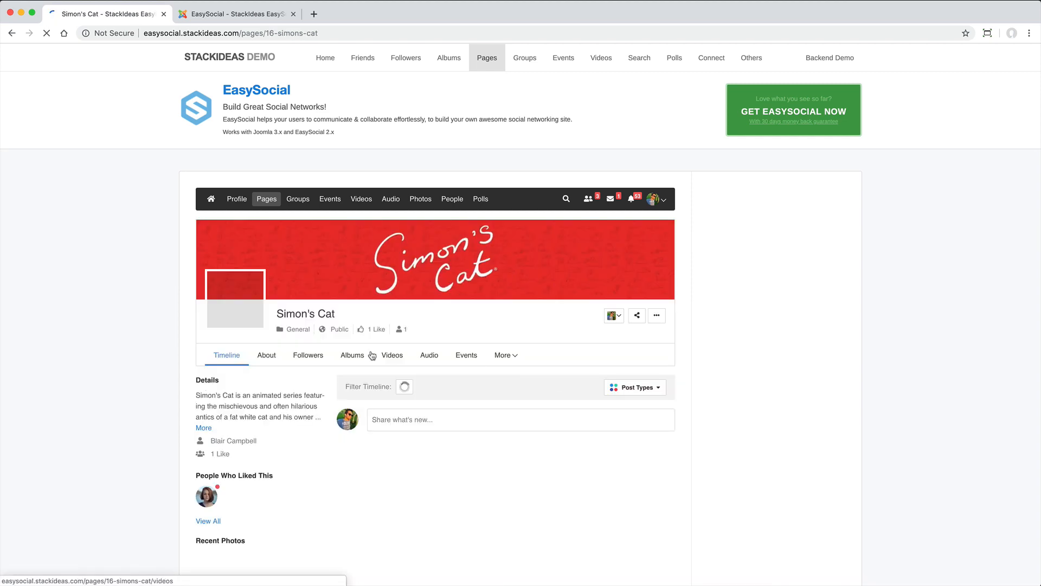
pyautogui.scroll(-3)
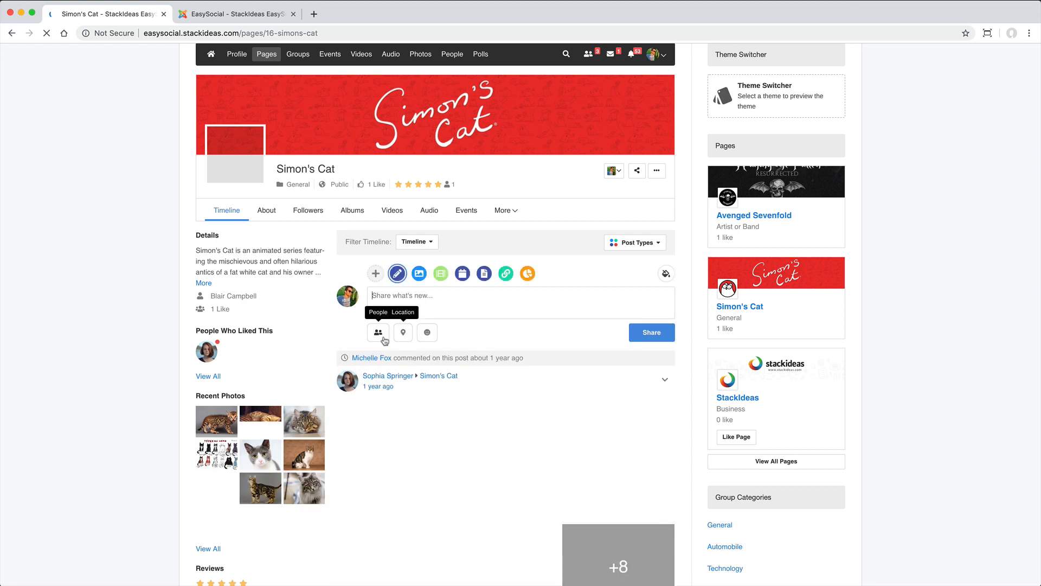
pyautogui.click(426, 332)
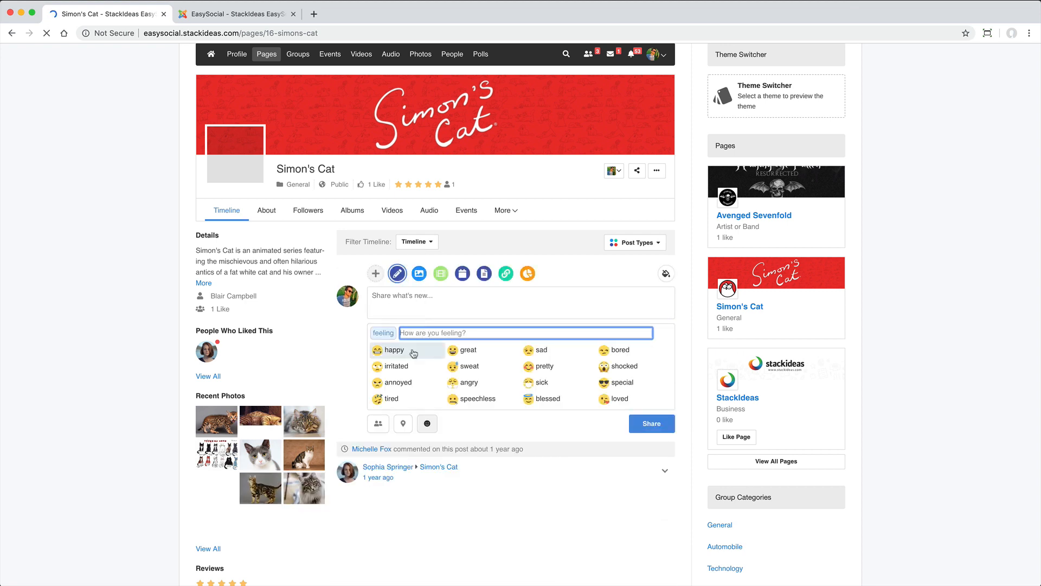
pyautogui.click(393, 350)
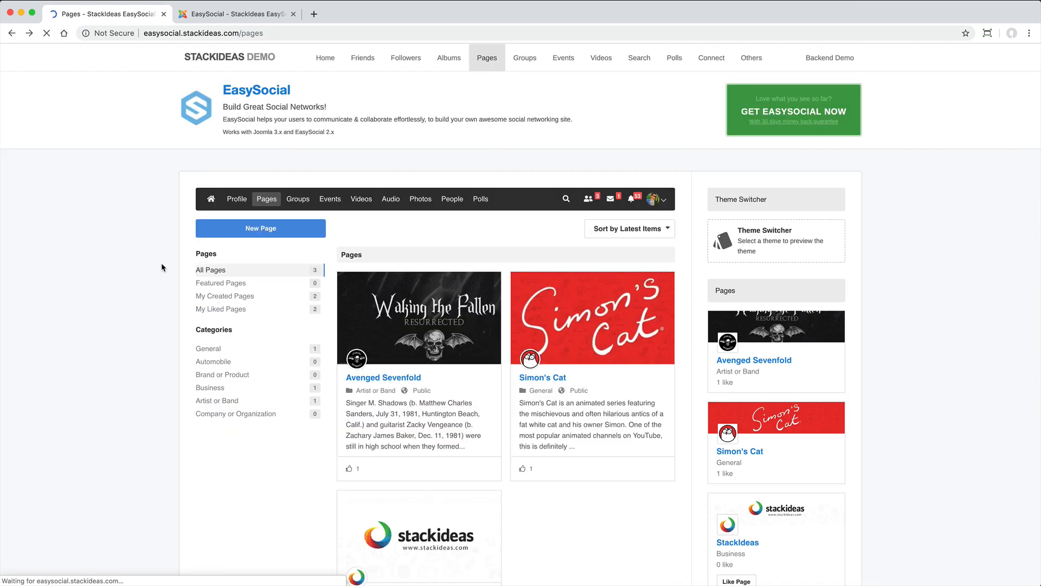
pyautogui.moveTo(131, 249)
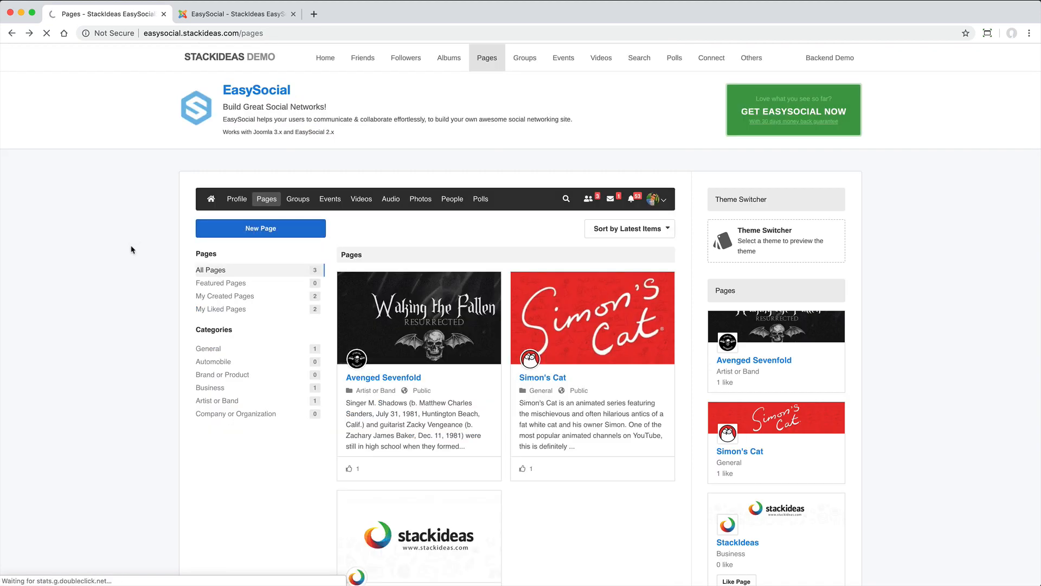
# Start a new page and review the available page types
pyautogui.scroll(-3)
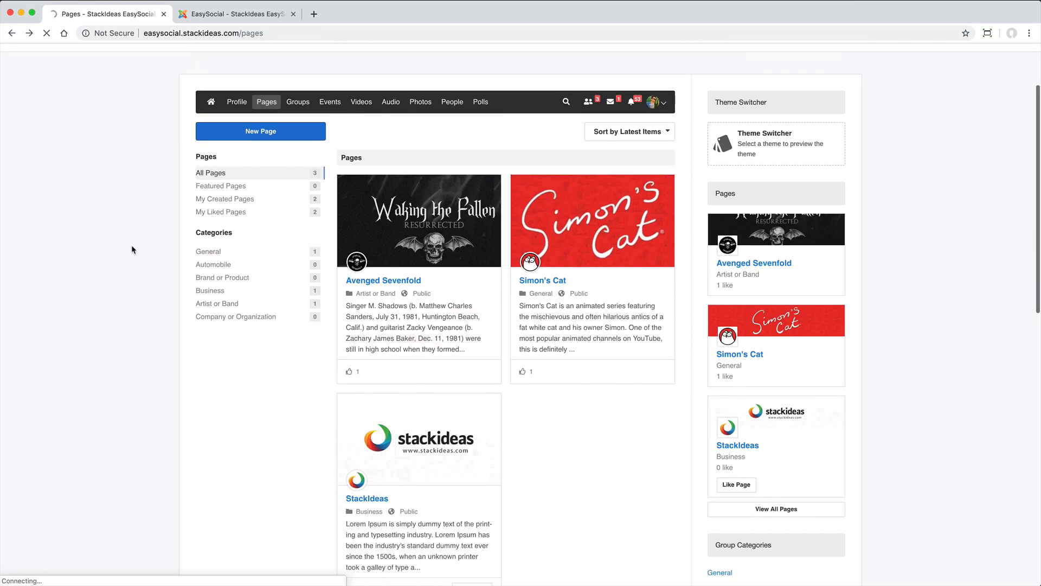
pyautogui.click(261, 132)
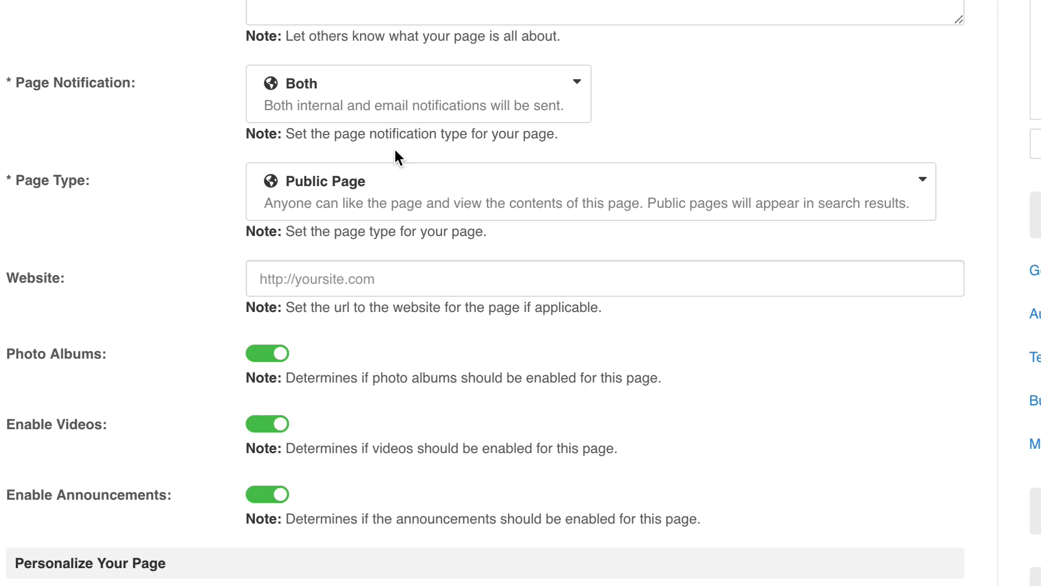
pyautogui.click(592, 191)
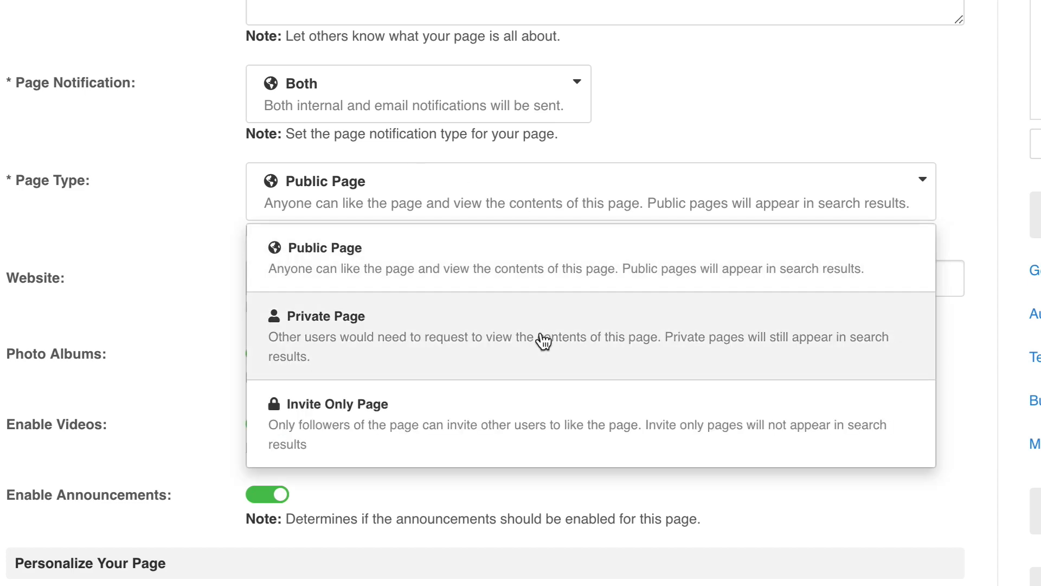
pyautogui.moveTo(543, 425)
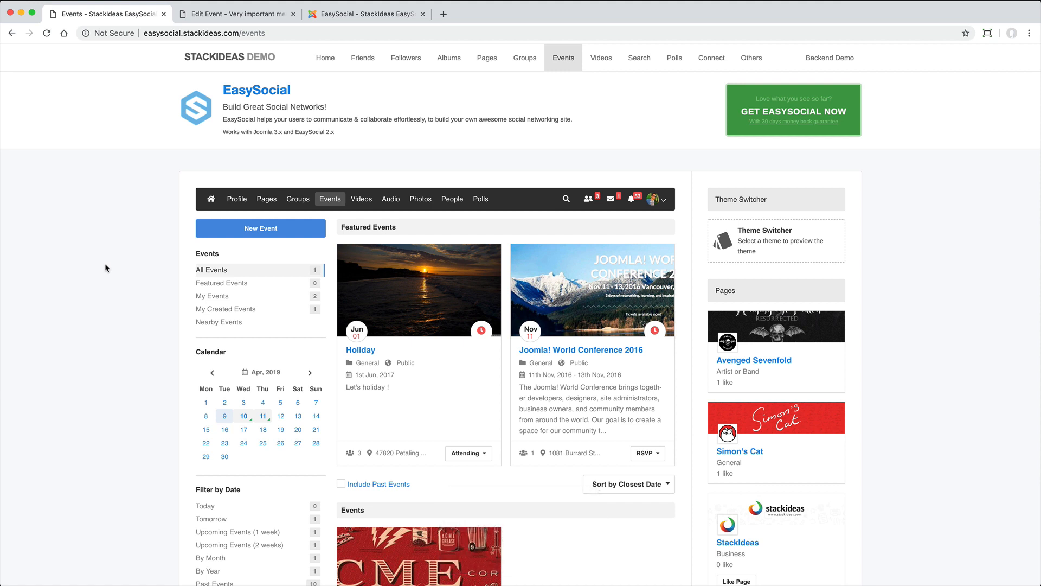
# View Simon's Cat's events, then return to the 'Very important meeting' edit form
pyautogui.scroll(-3)
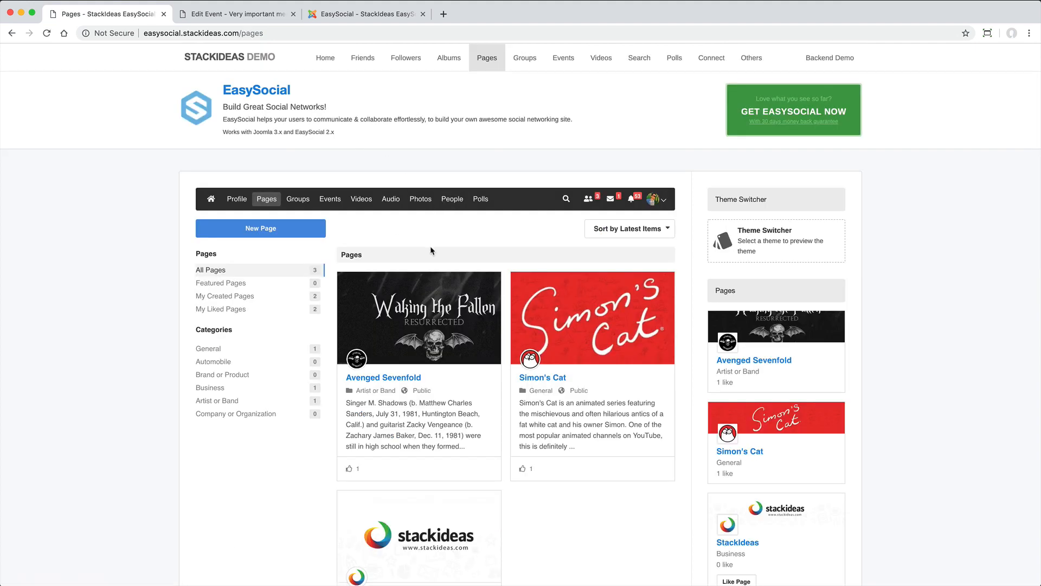
pyautogui.click(543, 378)
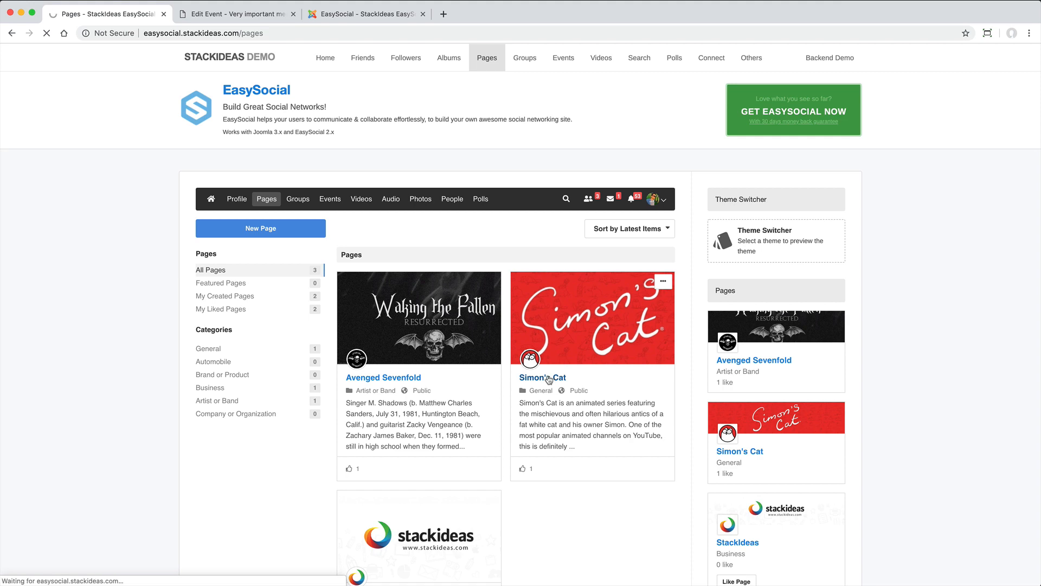
pyautogui.click(542, 378)
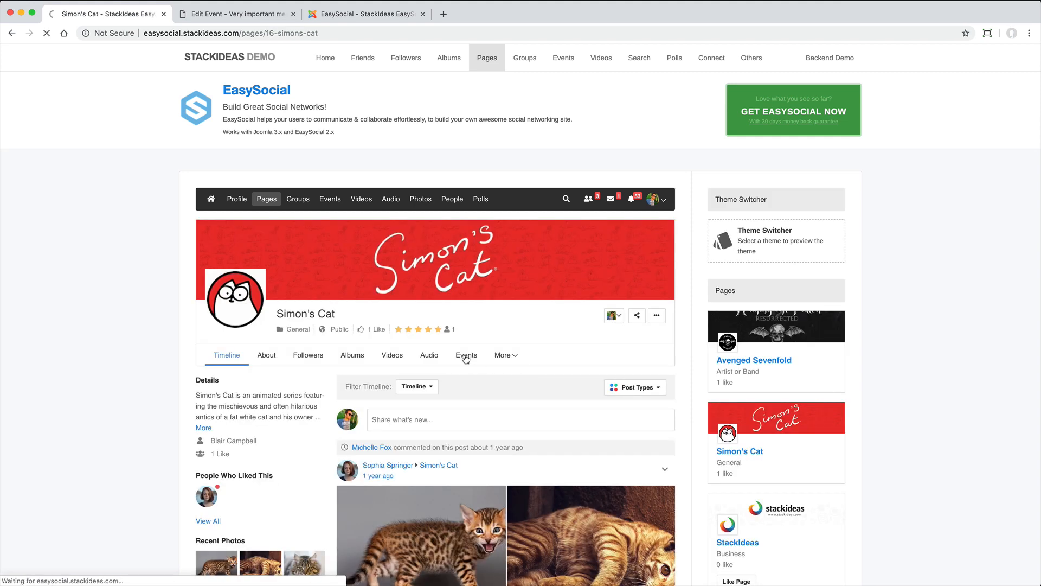
pyautogui.click(465, 354)
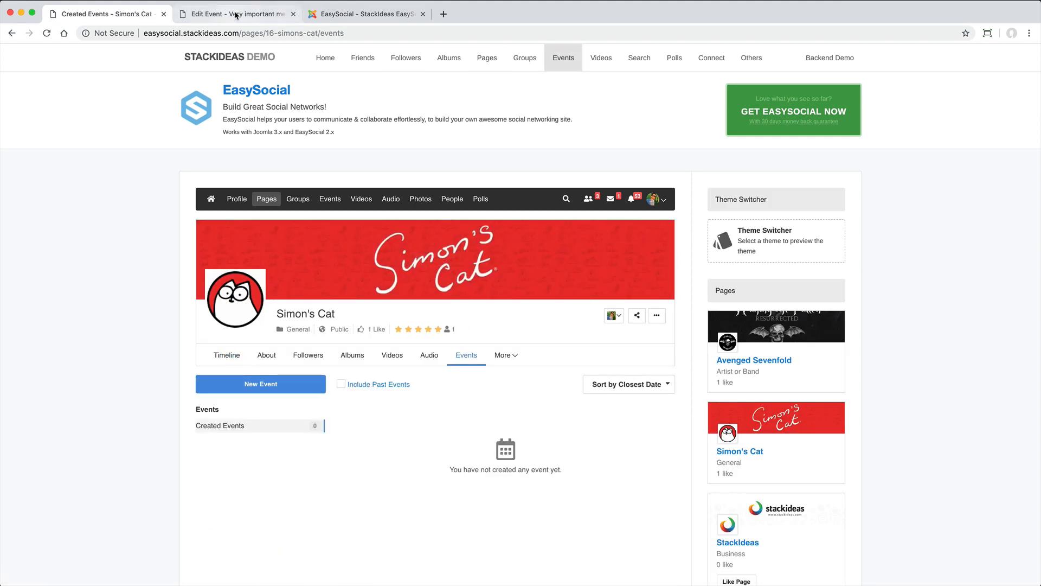
pyautogui.click(235, 13)
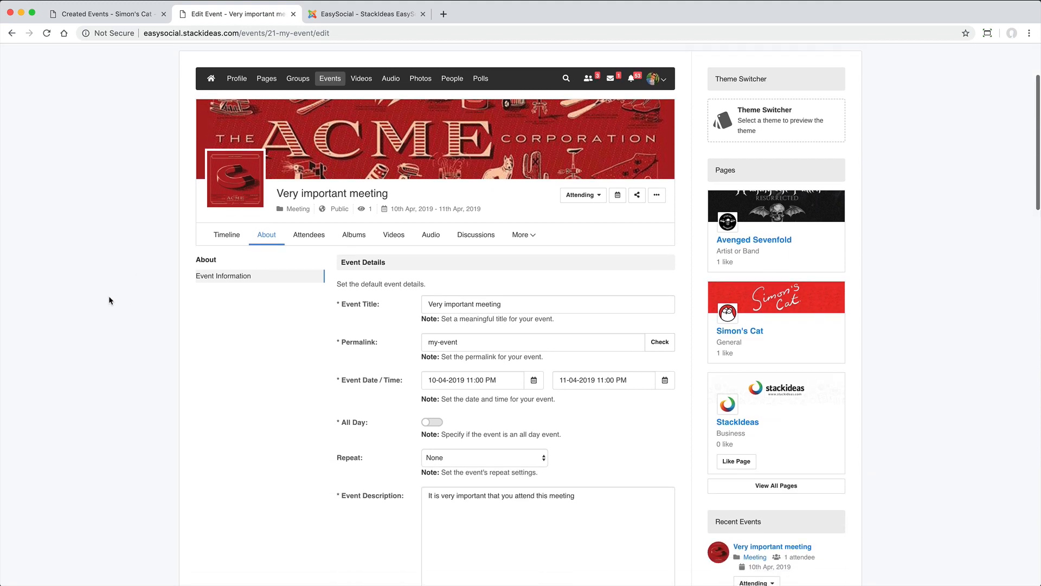
# Browse the Edit Event form and review its Repeat options
pyautogui.scroll(-3)
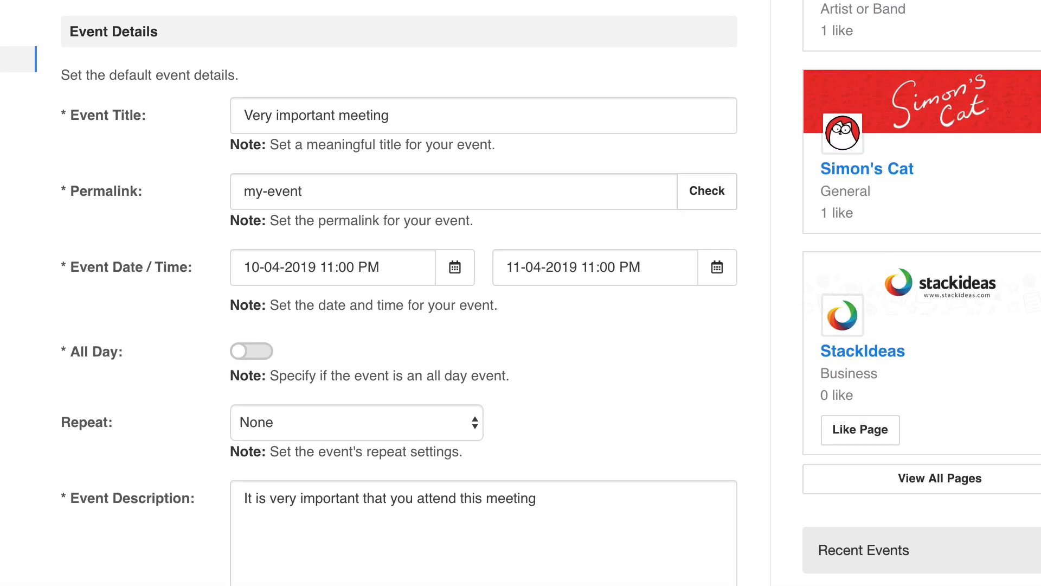
pyautogui.scroll(-3)
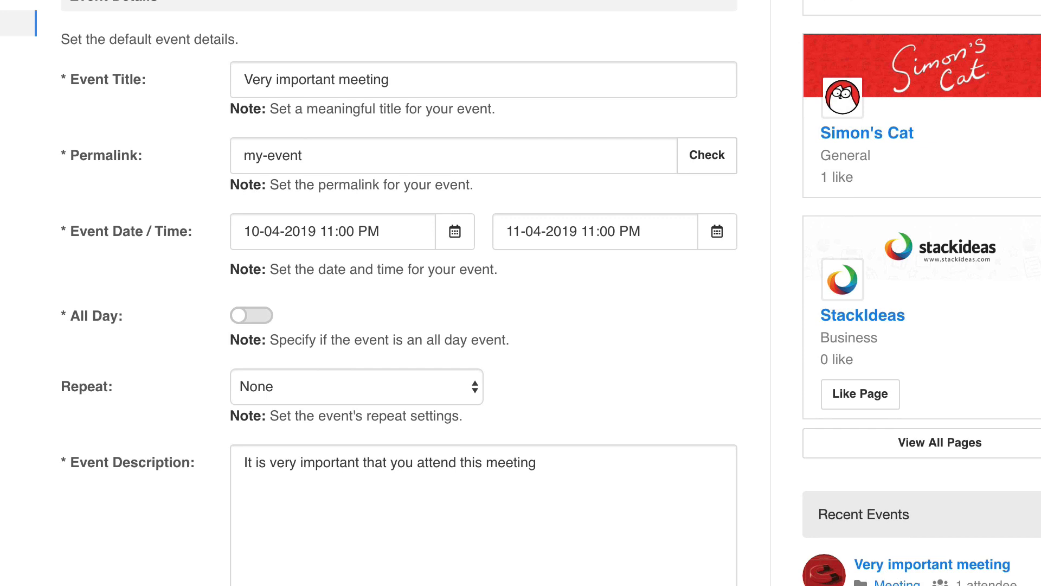
pyautogui.scroll(-3)
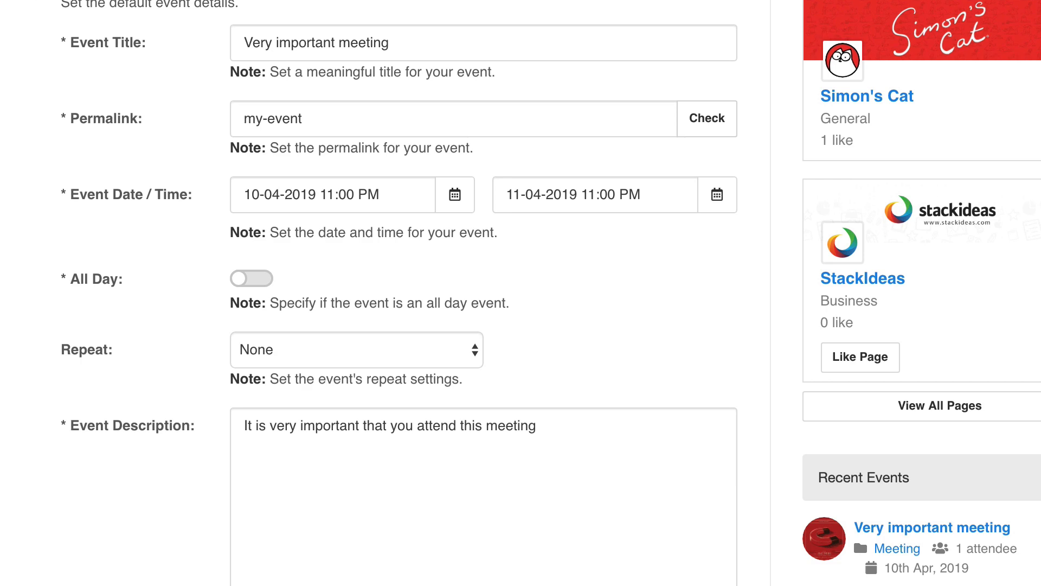
pyautogui.click(355, 349)
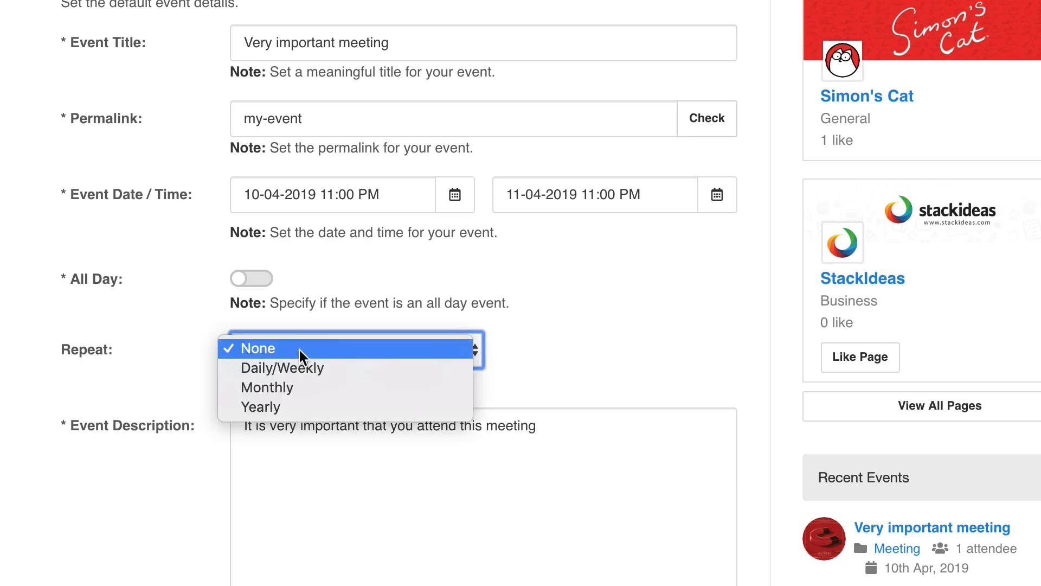
pyautogui.scroll(-3)
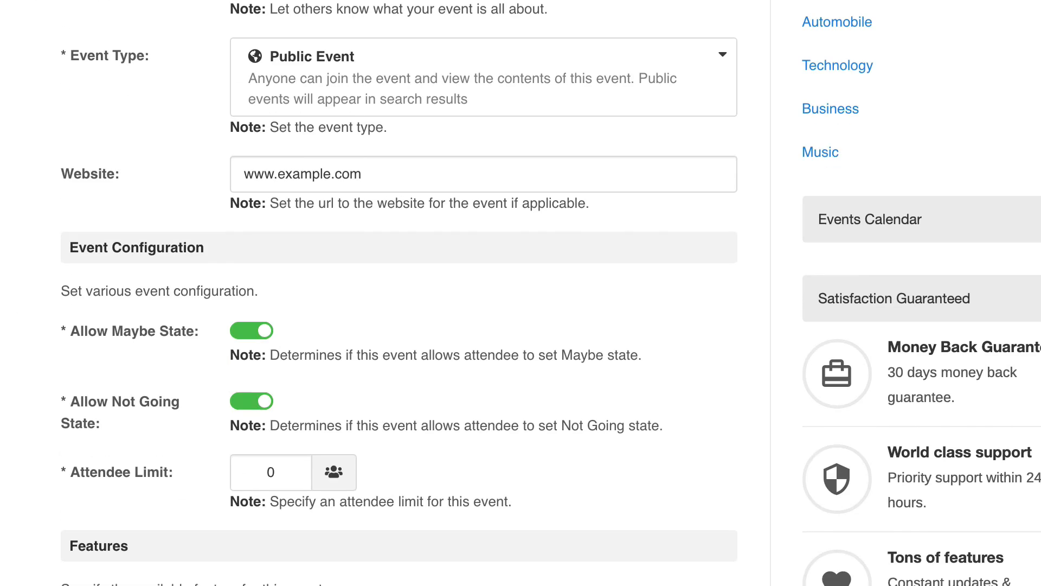
pyautogui.scroll(-3)
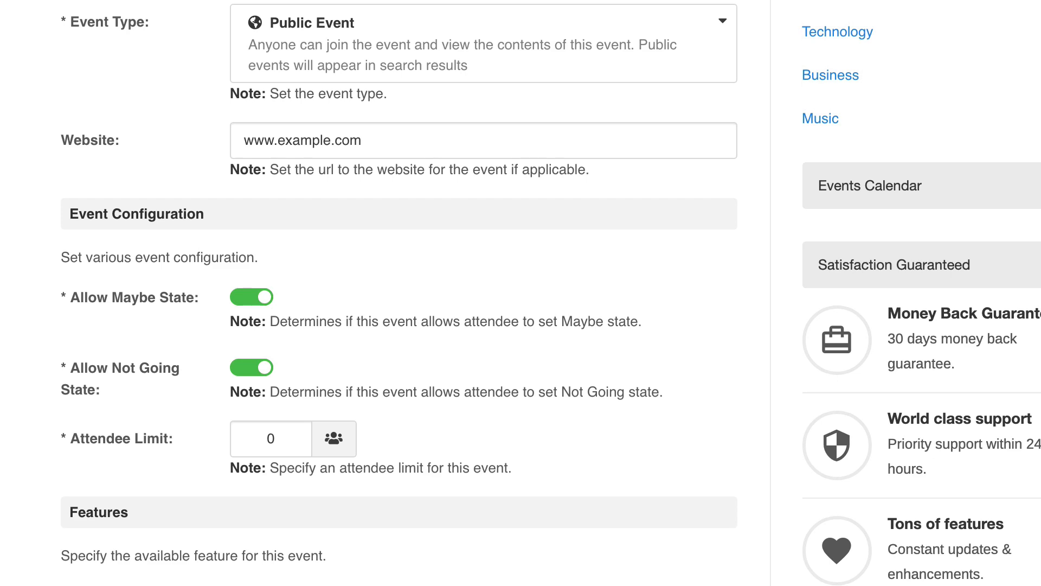
pyautogui.scroll(-3)
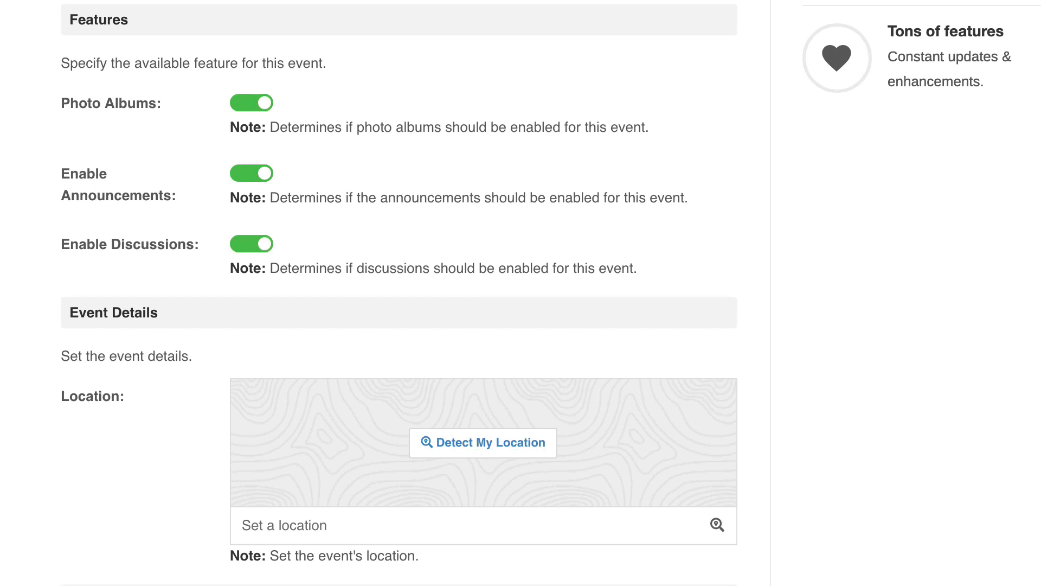
pyautogui.scroll(-3)
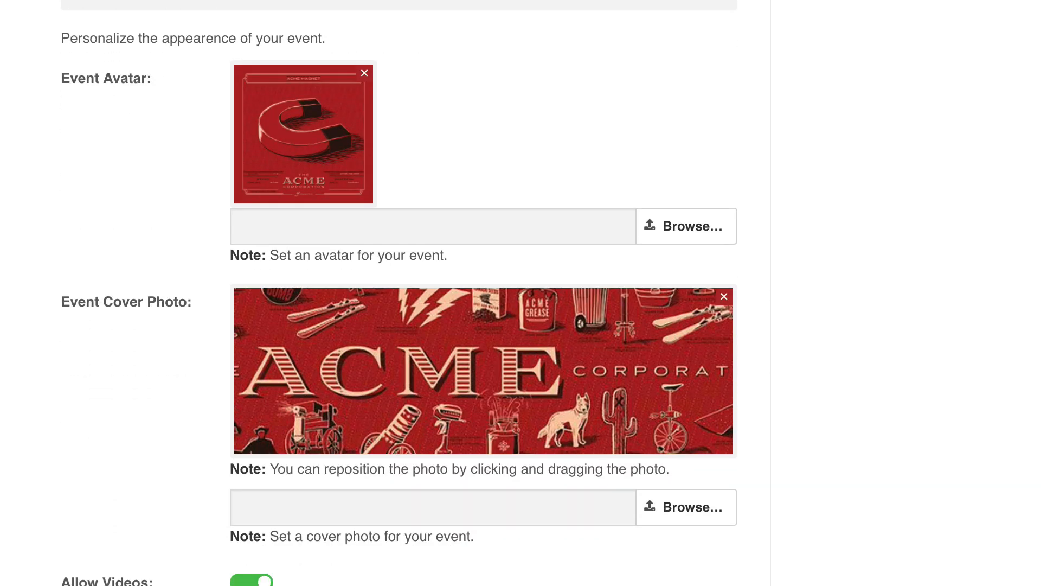
pyautogui.scroll(-3)
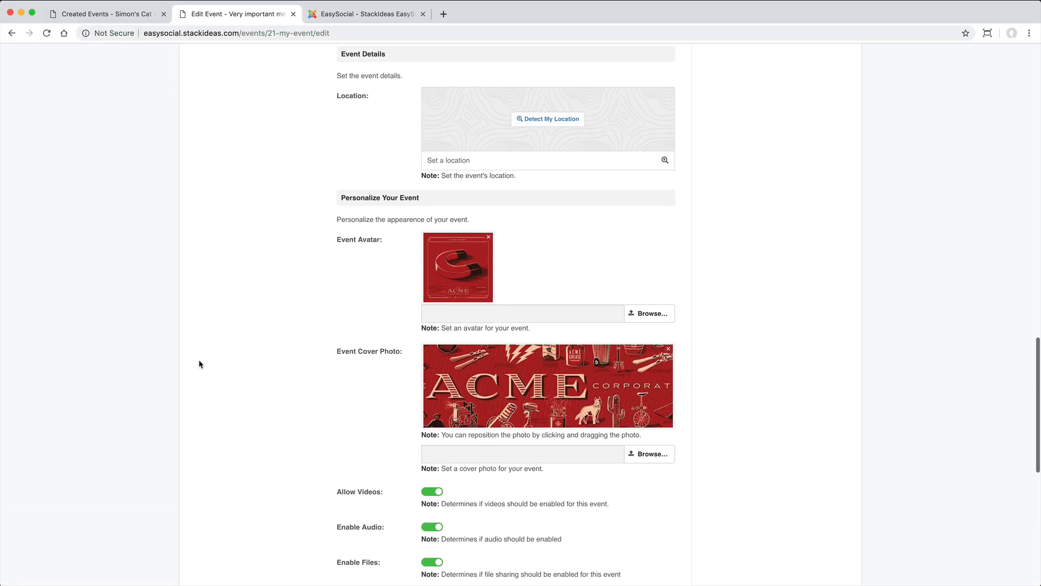
pyautogui.scroll(3)
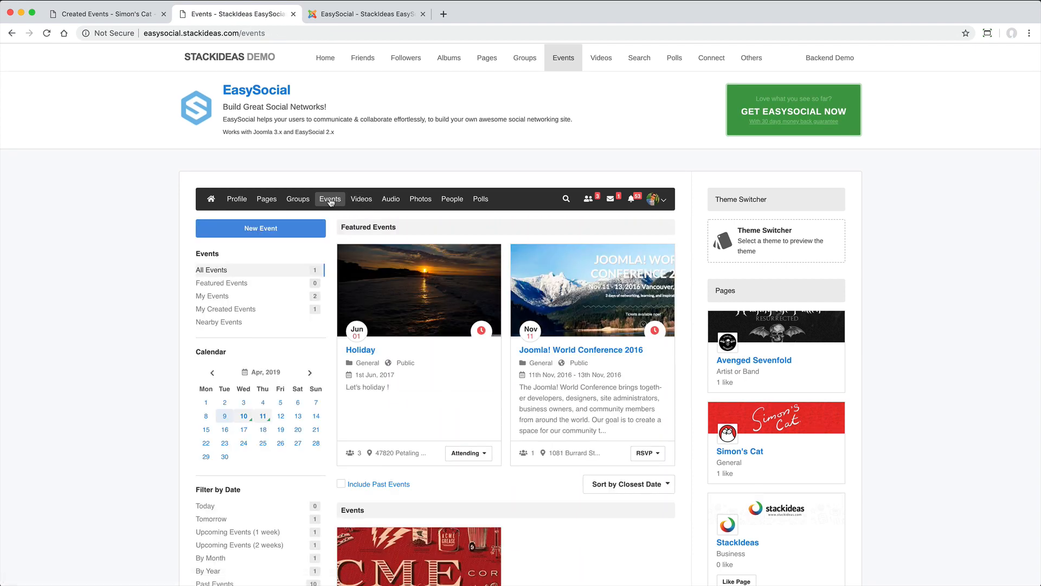
pyautogui.scroll(-3)
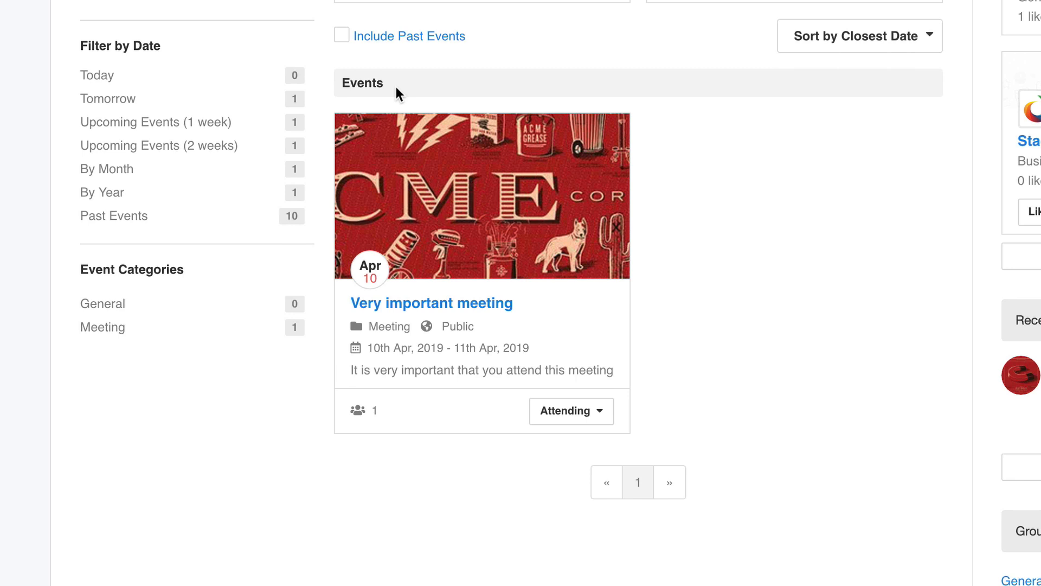
pyautogui.click(571, 410)
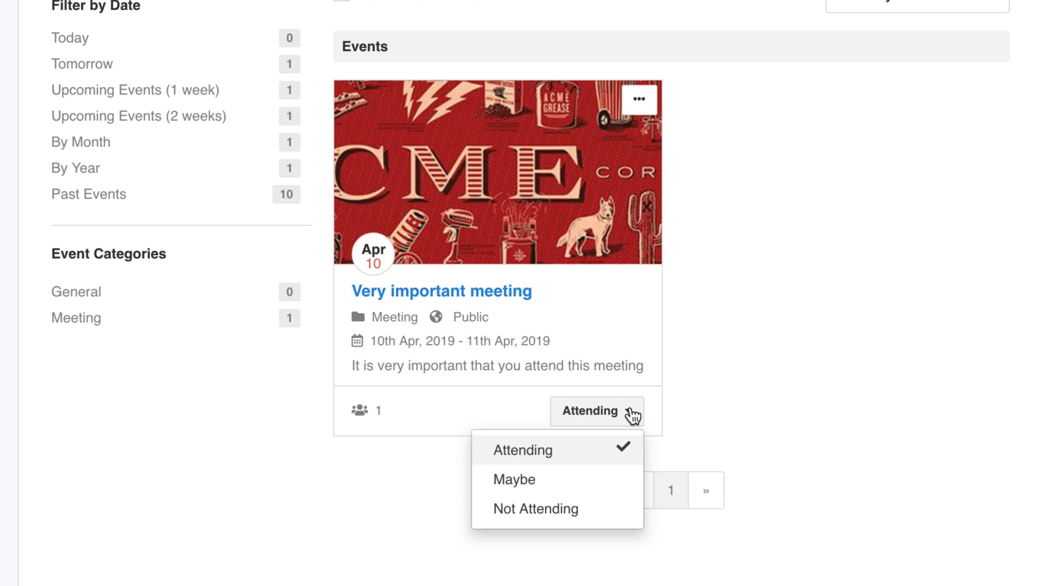
pyautogui.moveTo(617, 414)
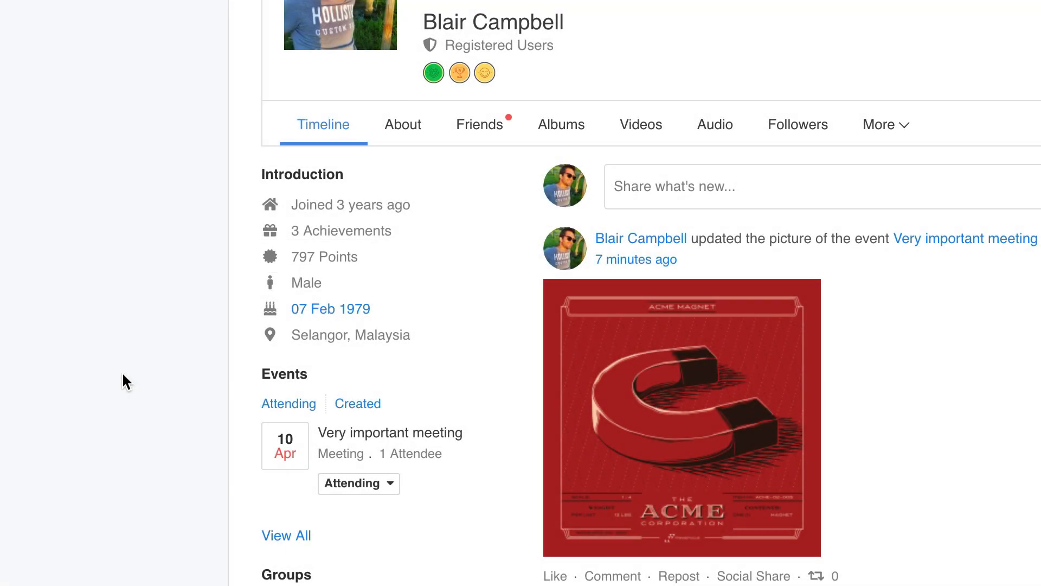
pyautogui.moveTo(394, 73)
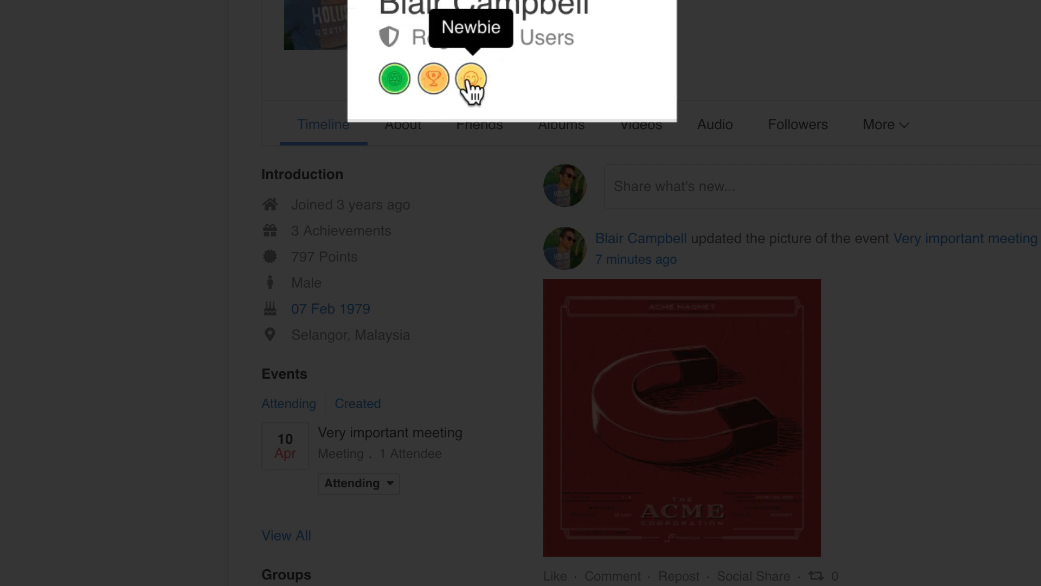
# Switch to the backend Points administration tab
pyautogui.click(235, 13)
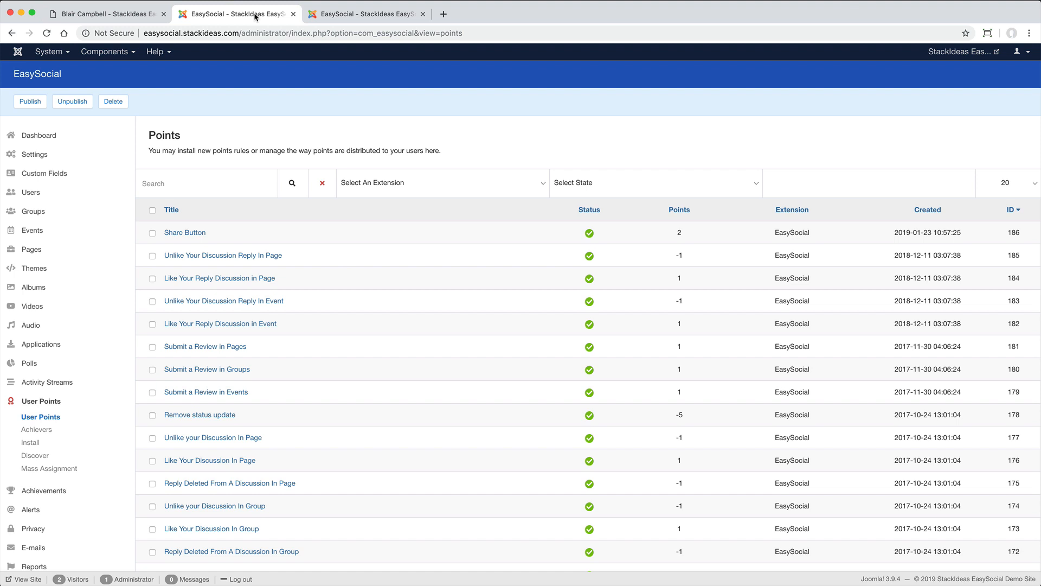
# Go to the backend Custom Fields administration for Workflows
pyautogui.click(364, 13)
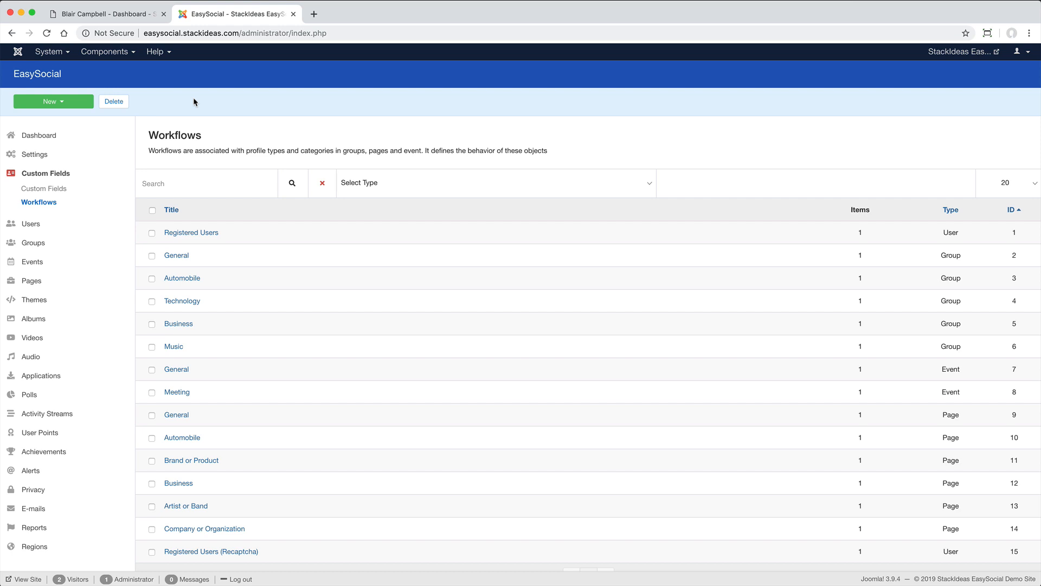
# Filter the workflow list to Events and open the Meeting workflow for editing
pyautogui.click(52, 101)
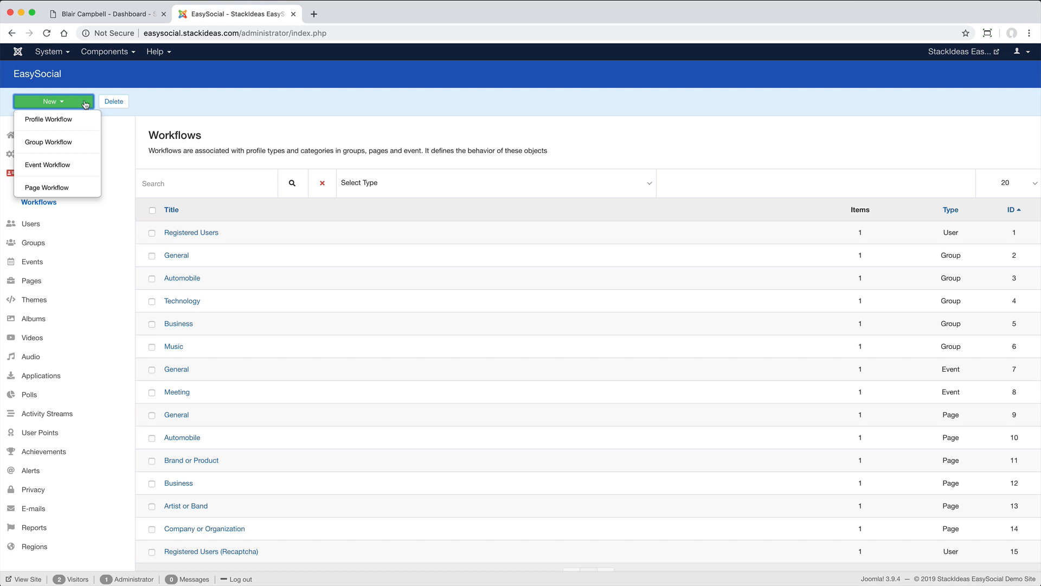
pyautogui.click(495, 182)
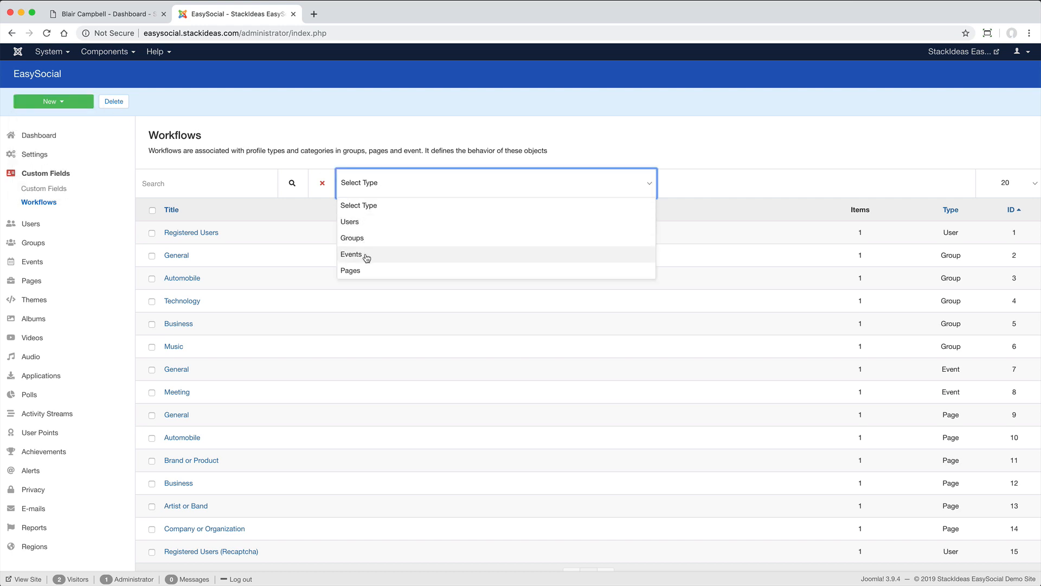
pyautogui.click(351, 254)
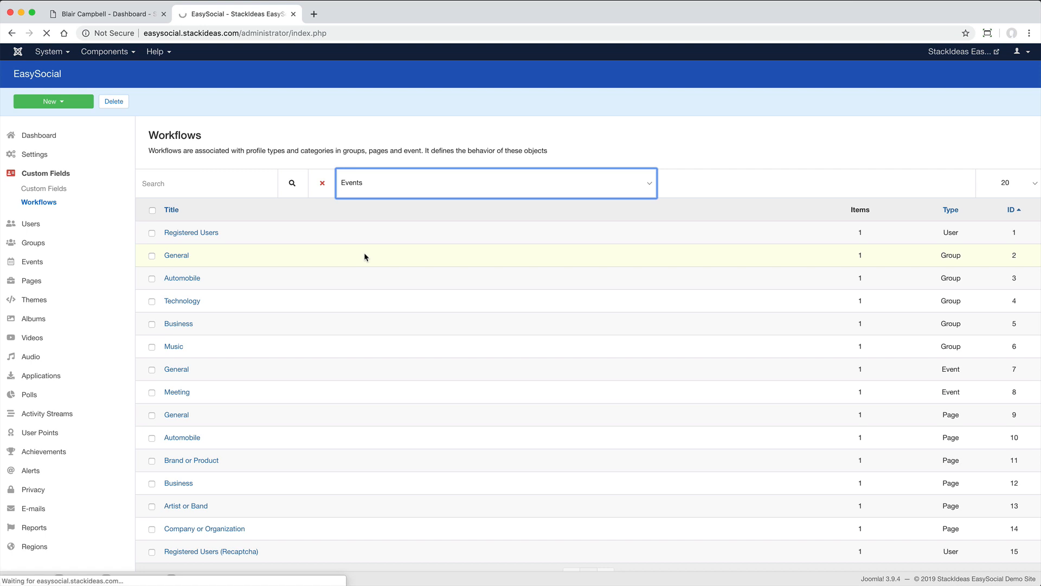
pyautogui.click(494, 182)
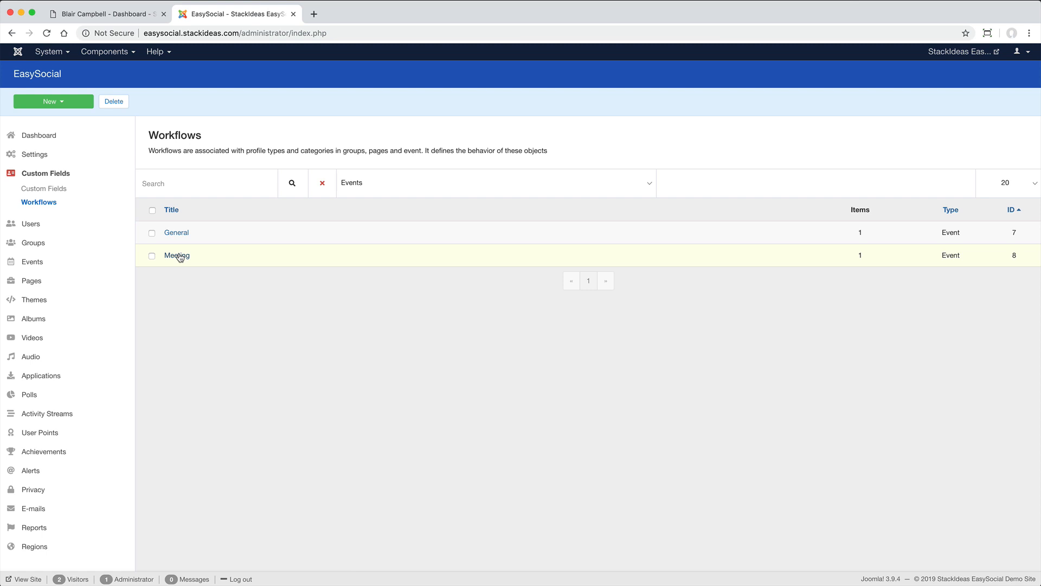
pyautogui.click(177, 256)
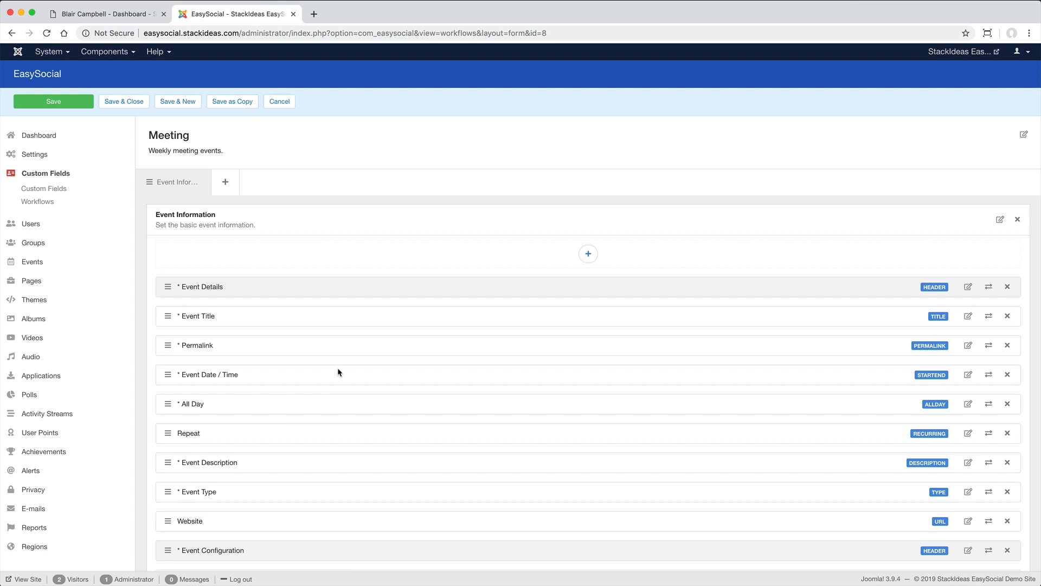
pyautogui.moveTo(587, 254)
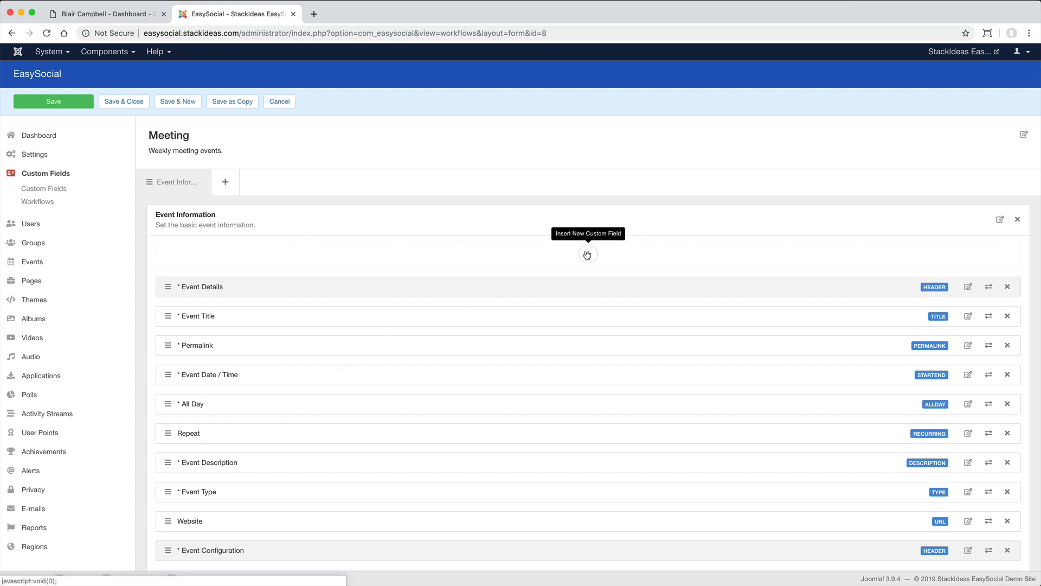
# Insert an Email custom field from the Standard fields into Event Information
pyautogui.click(587, 254)
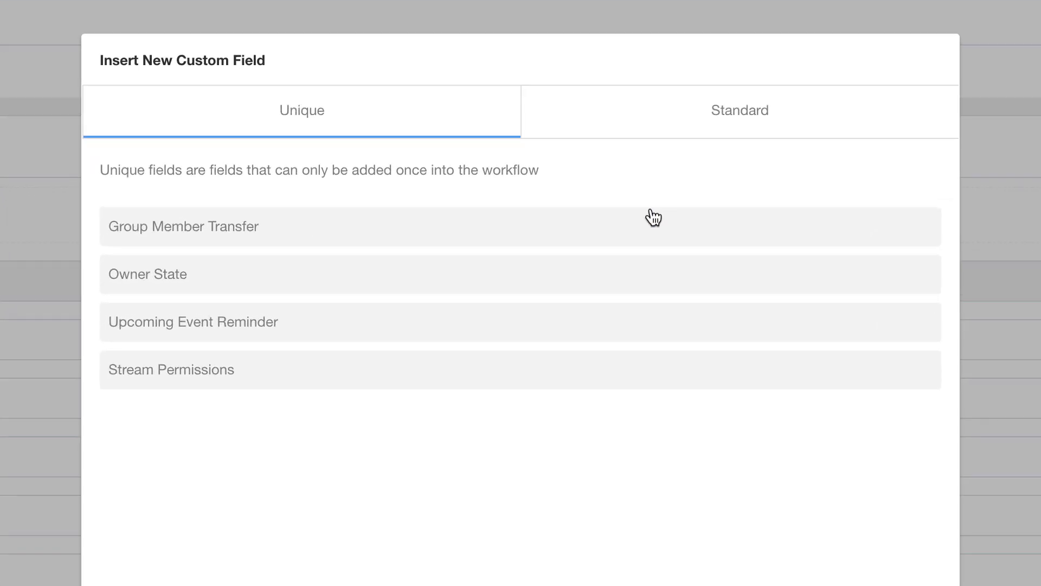
pyautogui.click(738, 111)
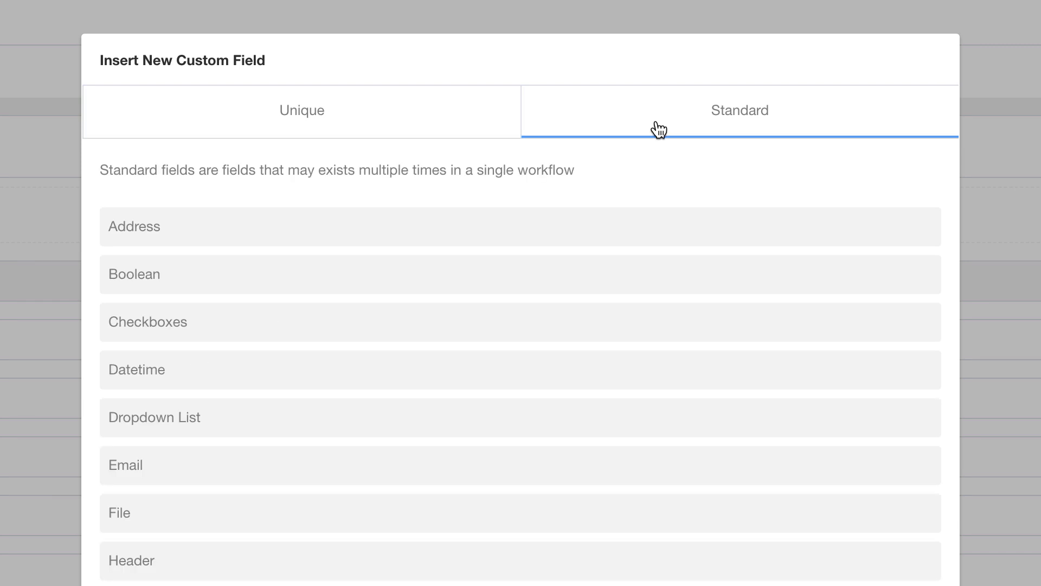
pyautogui.scroll(-3)
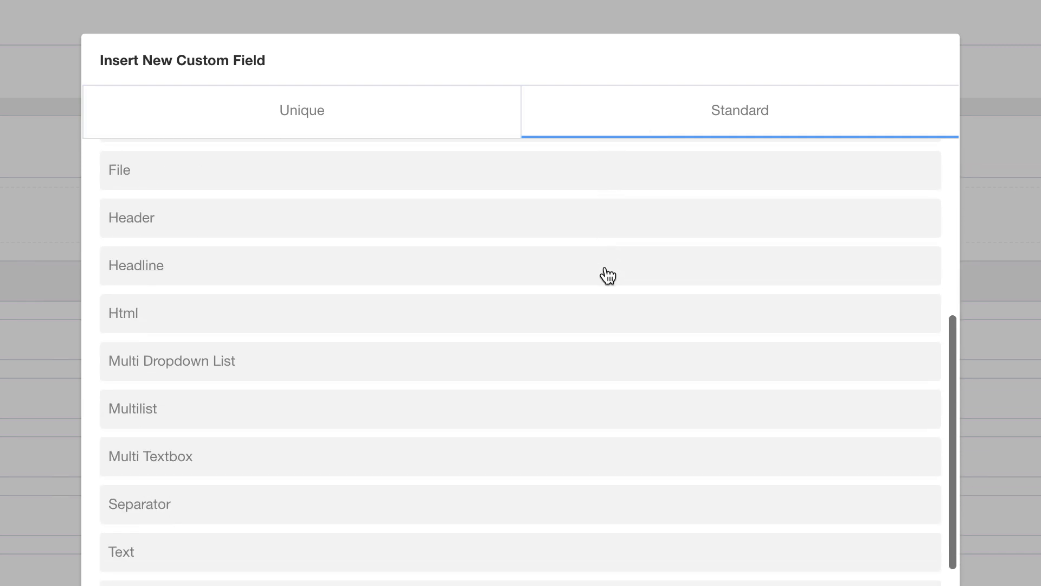
pyautogui.scroll(3)
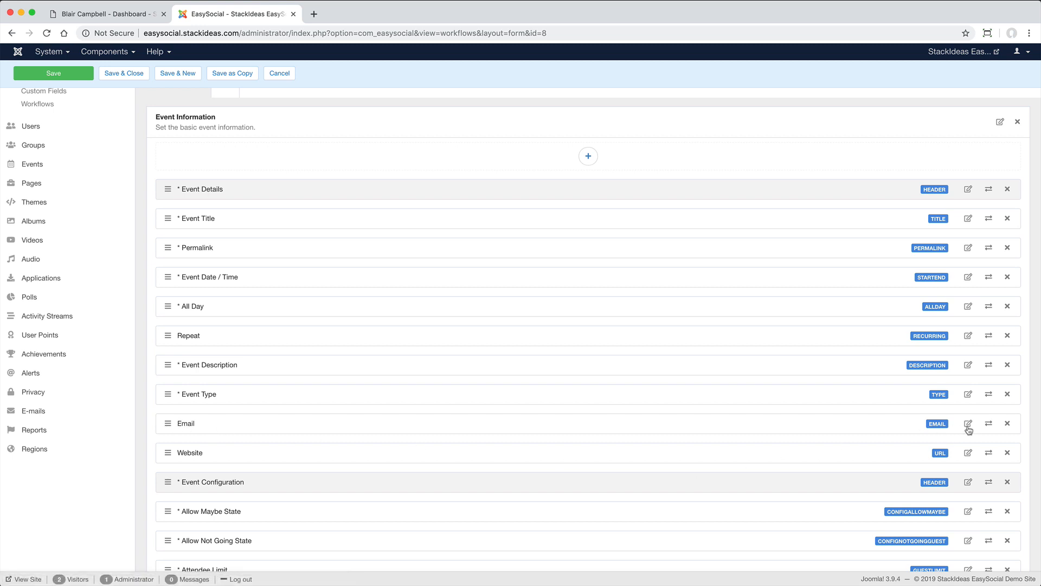
# Review the Email field's settings across its Visibility and Advanced options
pyautogui.click(968, 425)
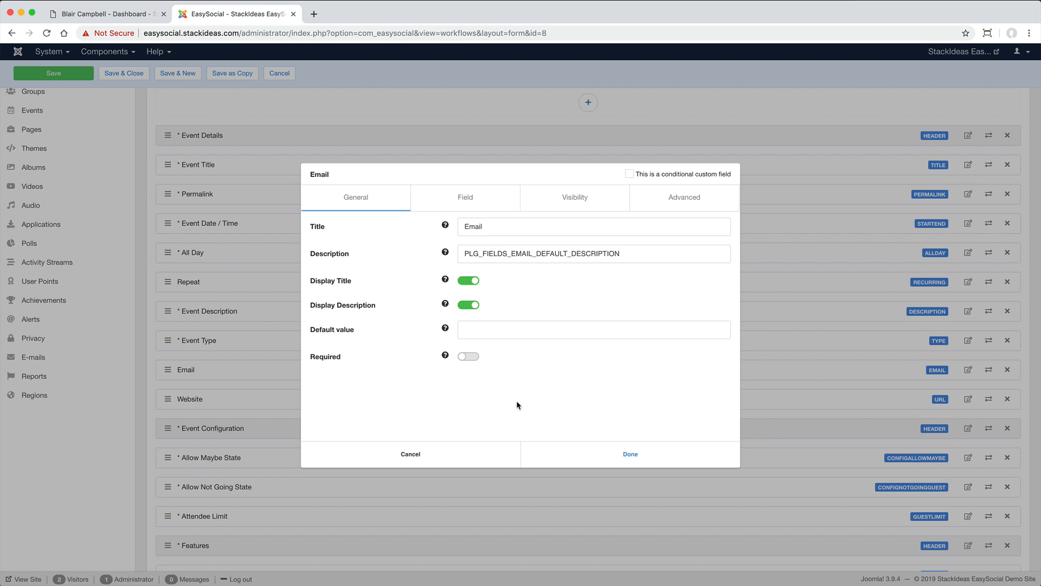
pyautogui.moveTo(562, 203)
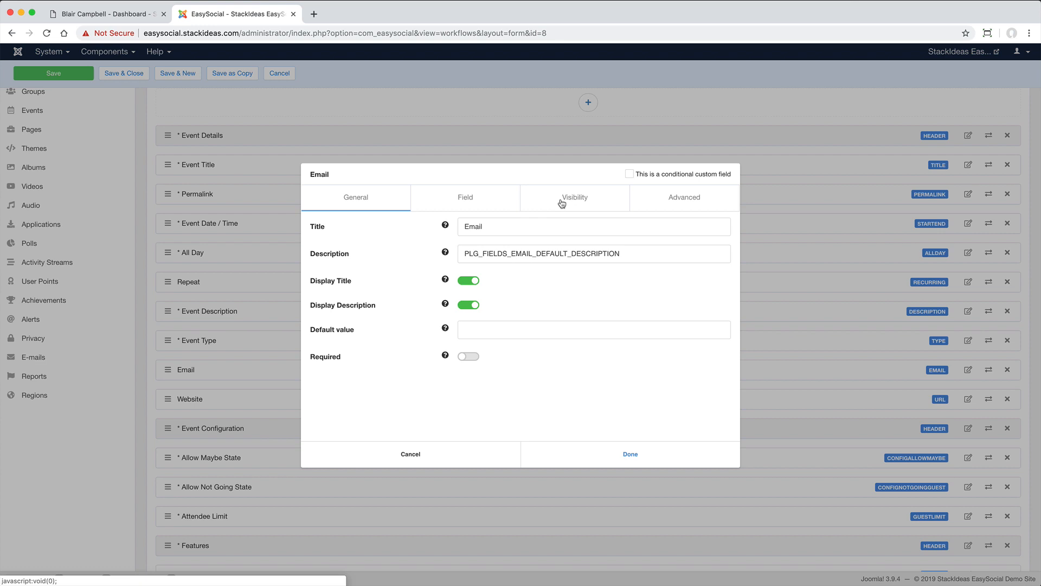
pyautogui.click(574, 197)
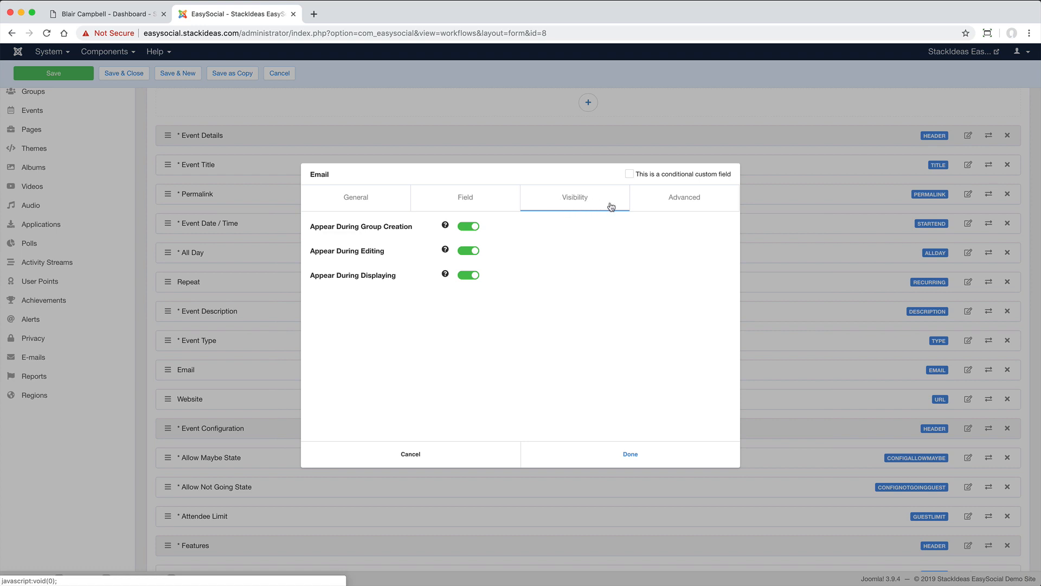
pyautogui.moveTo(667, 208)
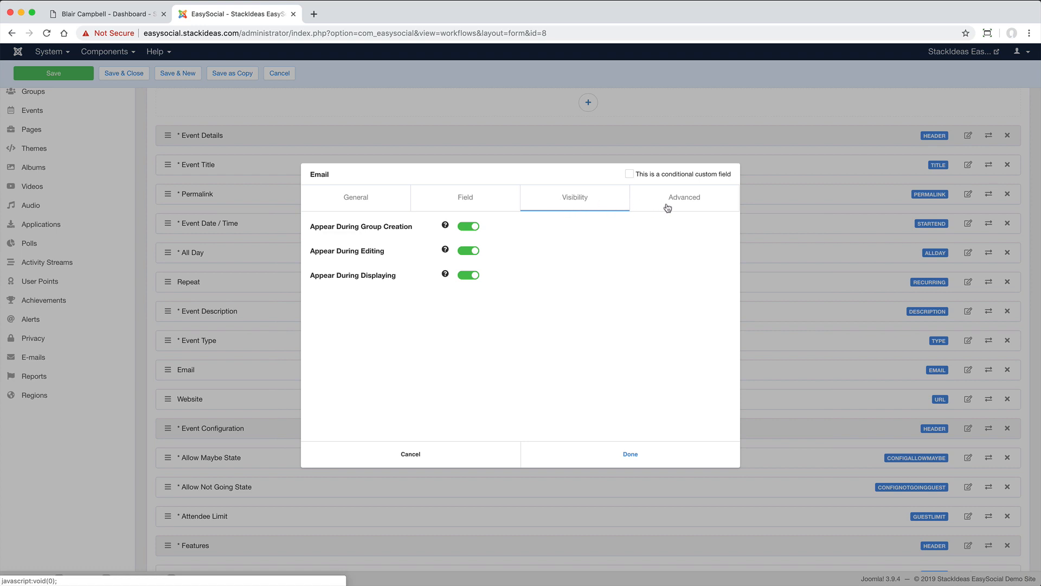
pyautogui.click(685, 197)
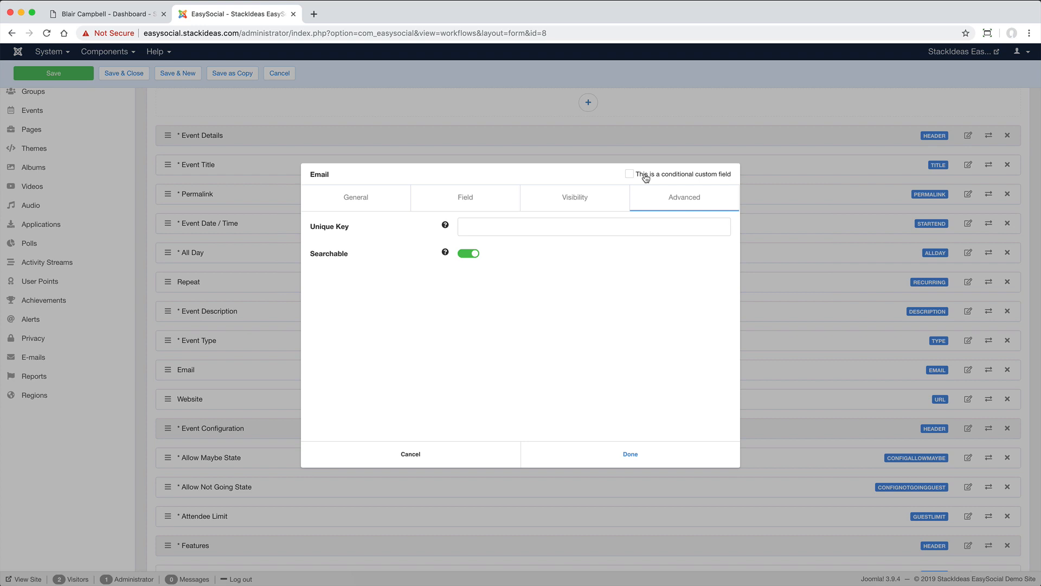
# Mark Email as a conditional custom field, check its Conditional Rules, and confirm with Done
pyautogui.click(629, 173)
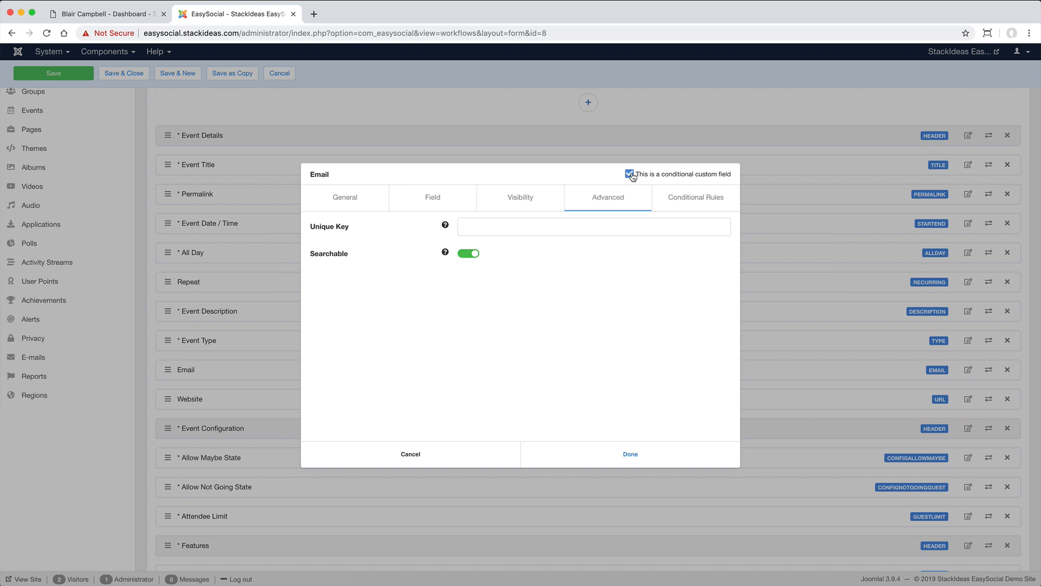
pyautogui.click(696, 197)
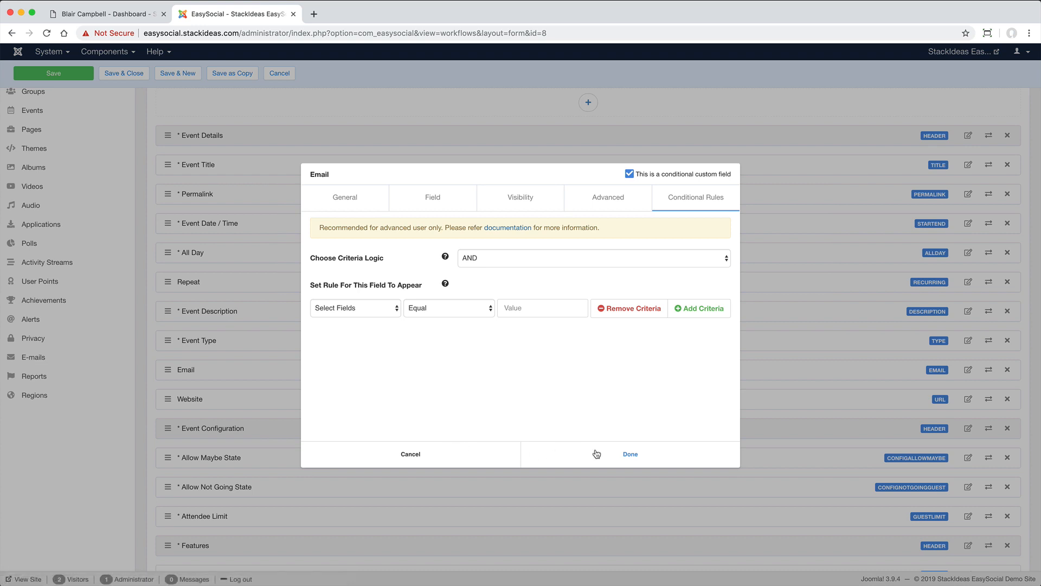
pyautogui.click(629, 453)
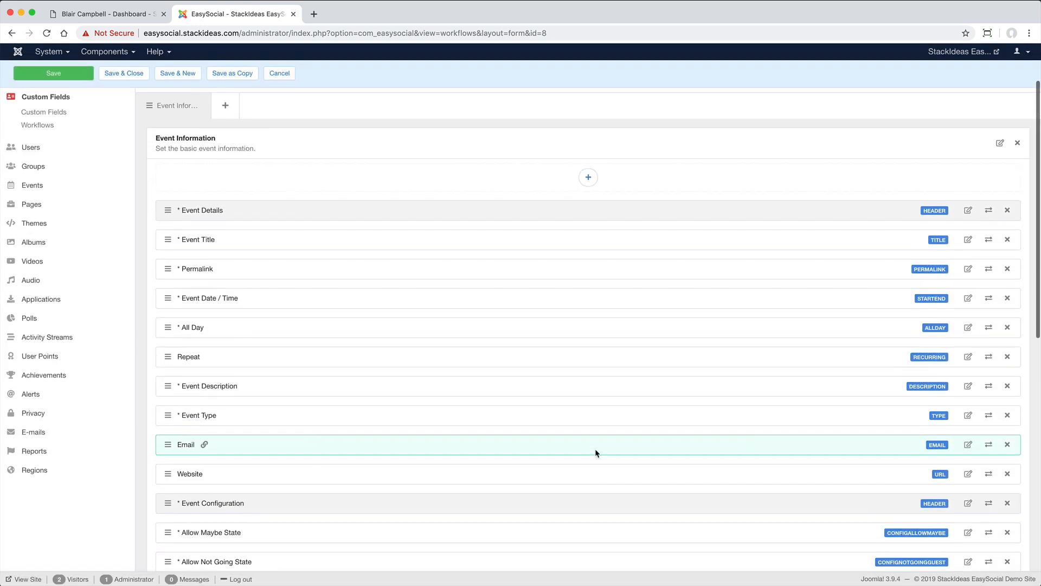
# Inspect the Registered Users (Recaptcha) user workflow, then return to the front-end demo site
pyautogui.click(253, 156)
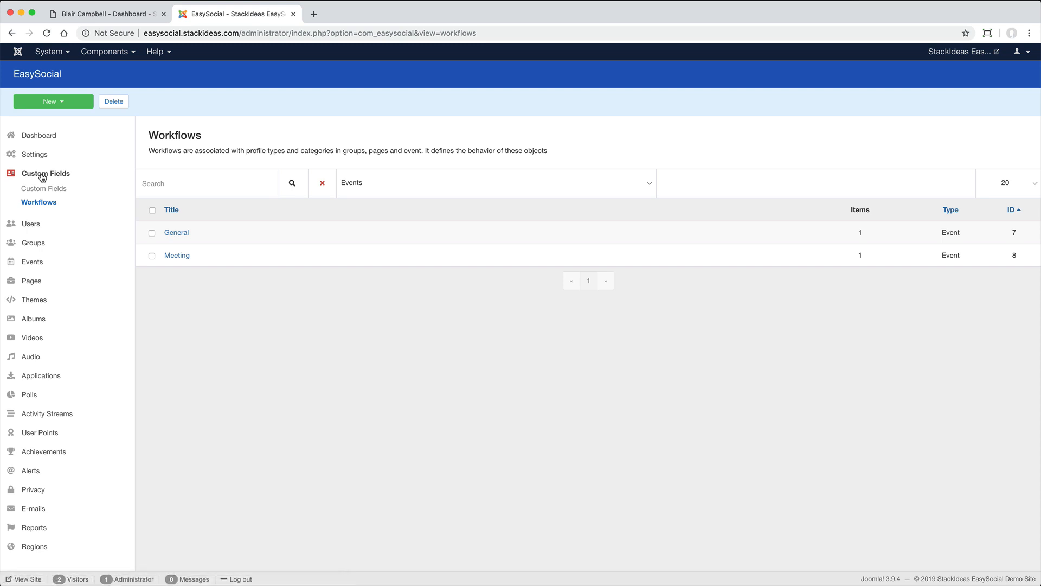
pyautogui.click(495, 182)
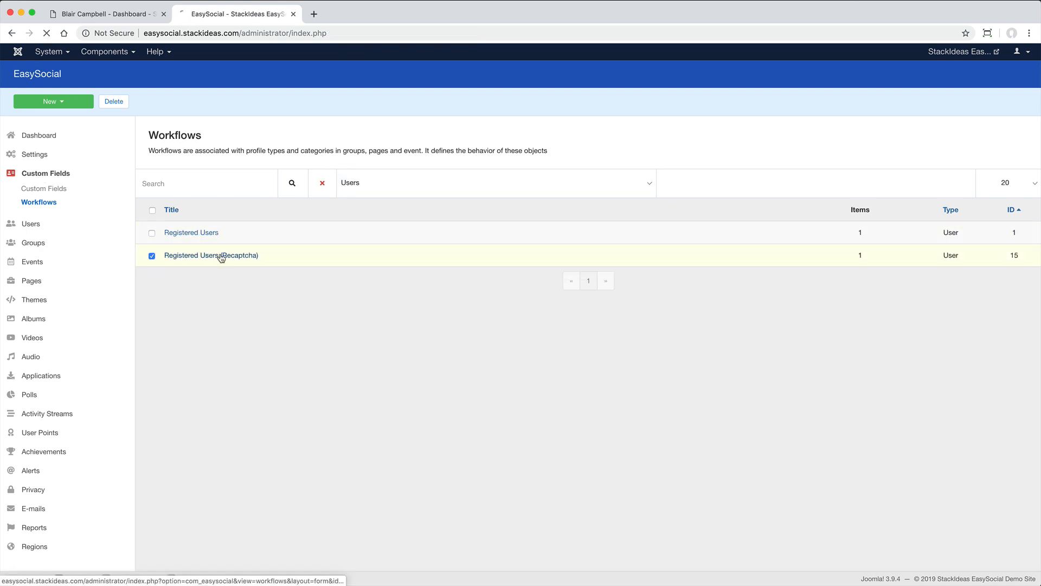
pyautogui.click(211, 255)
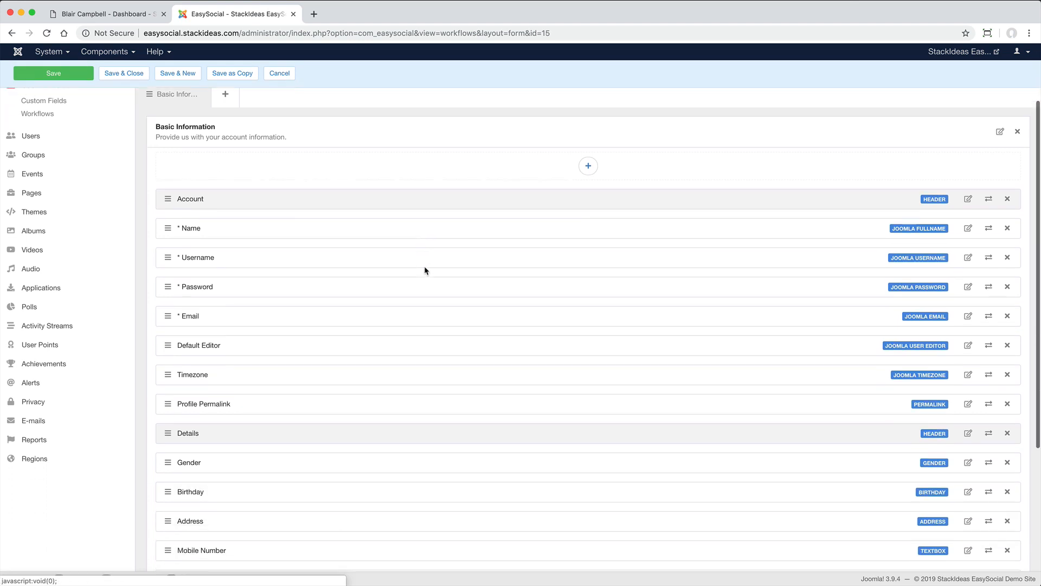
pyautogui.scroll(-3)
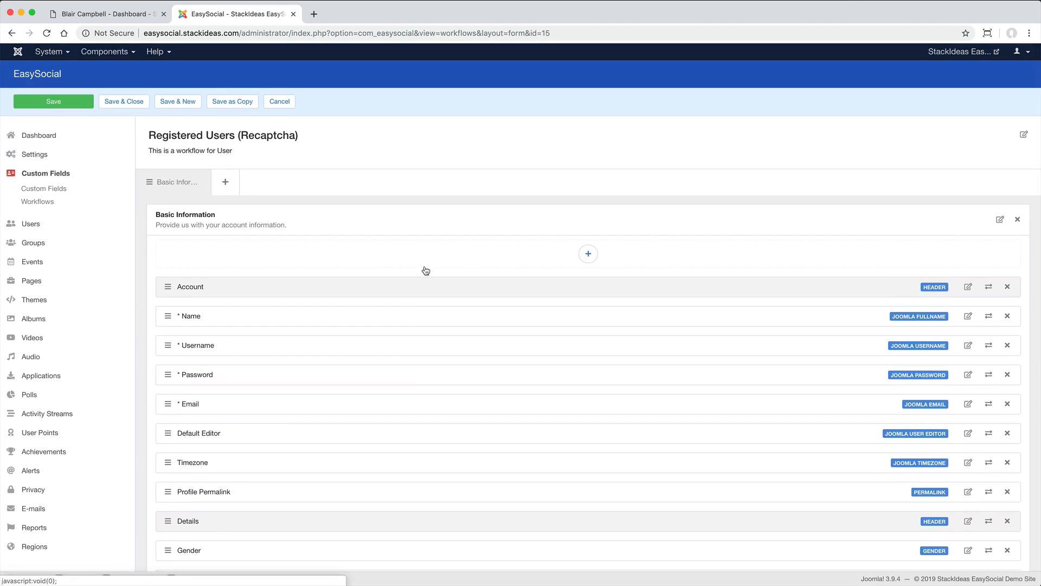
pyautogui.click(103, 13)
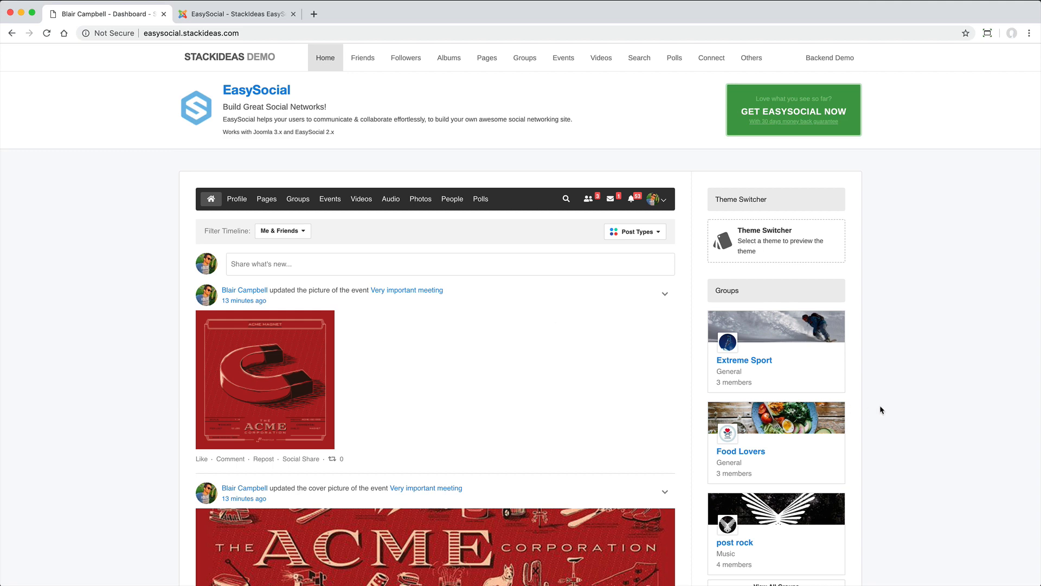
# Log out of the front-end site via the avatar menu's Logout
pyautogui.click(662, 198)
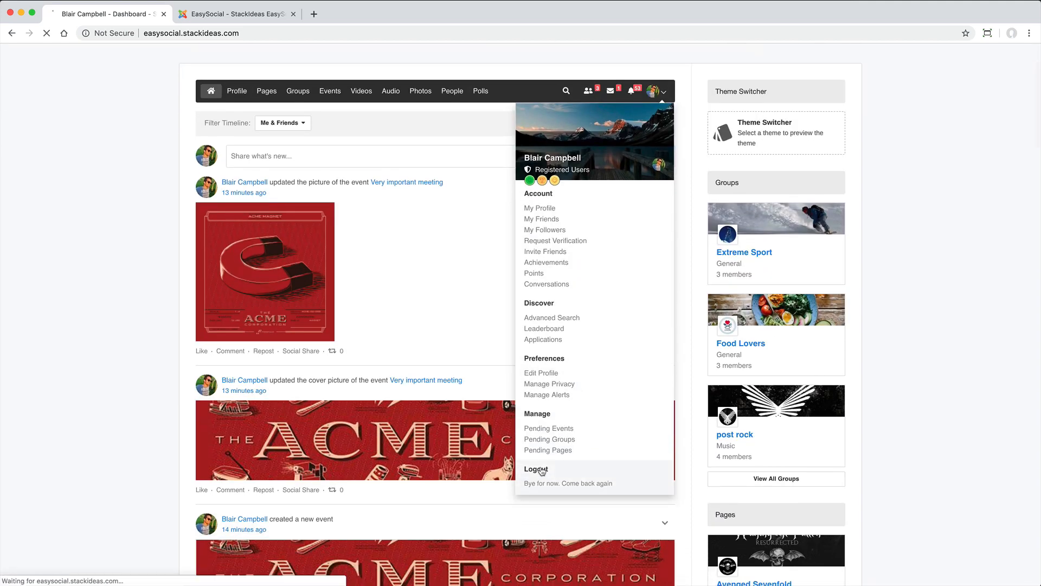
pyautogui.click(539, 469)
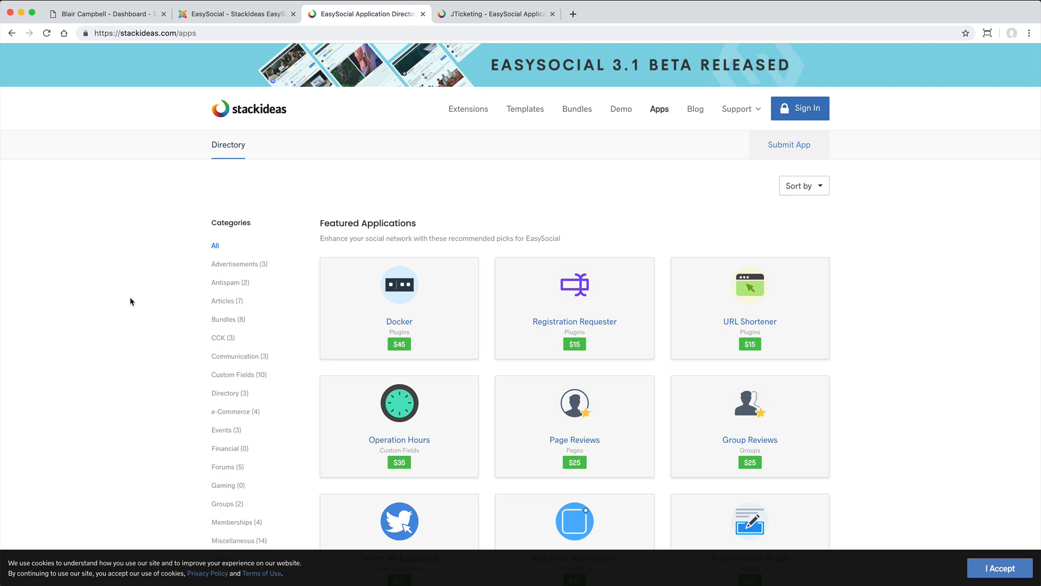
pyautogui.moveTo(230, 272)
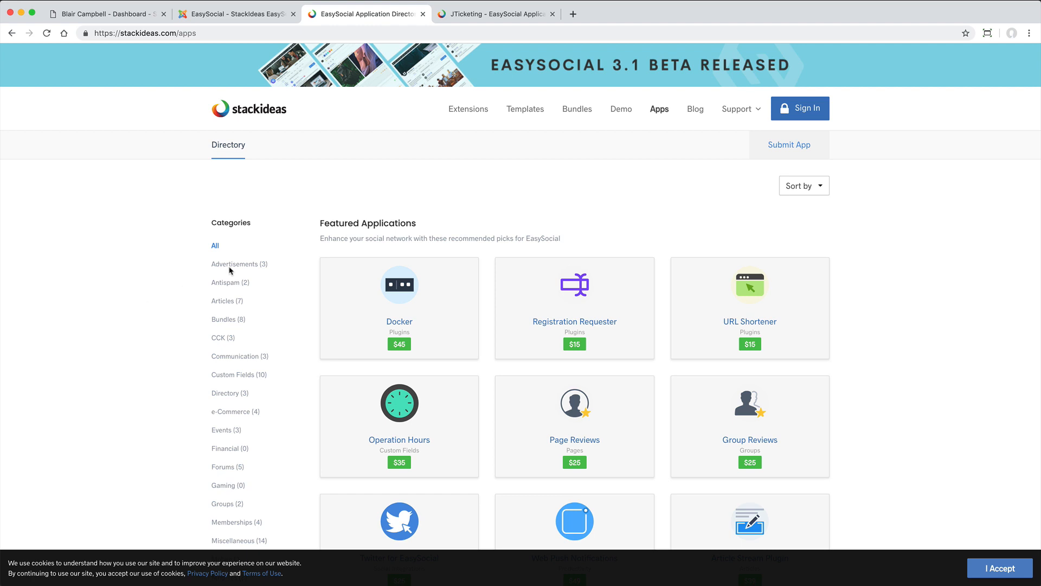
# View the JTicketing app listing with its $33.99 price and compatibility details
pyautogui.click(494, 14)
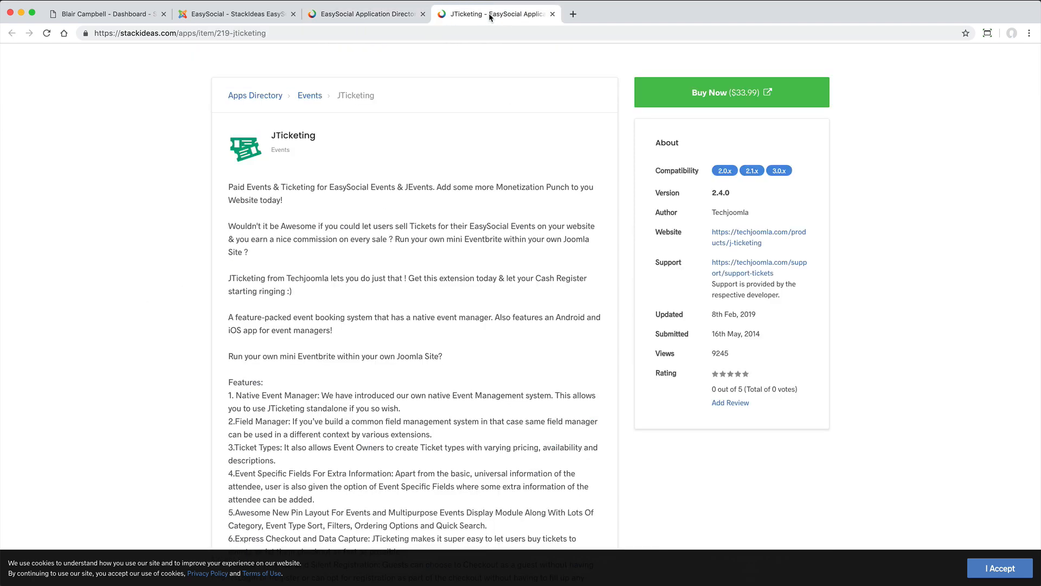